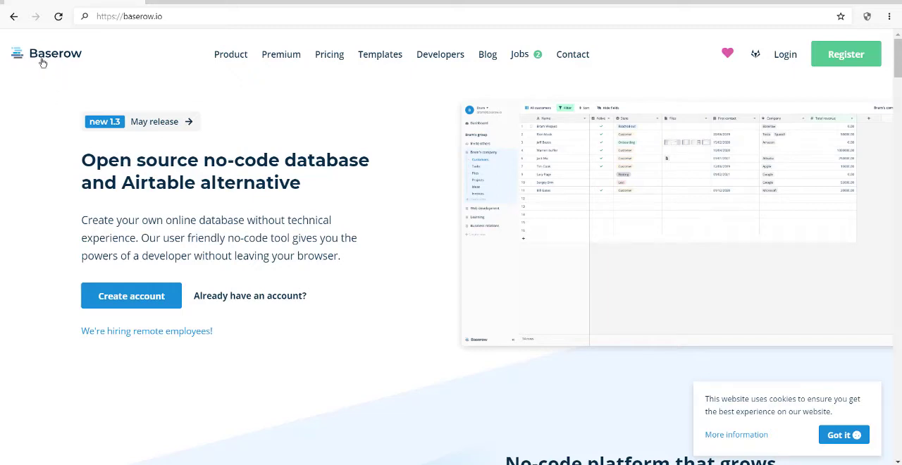
mouse_move(55, 73)
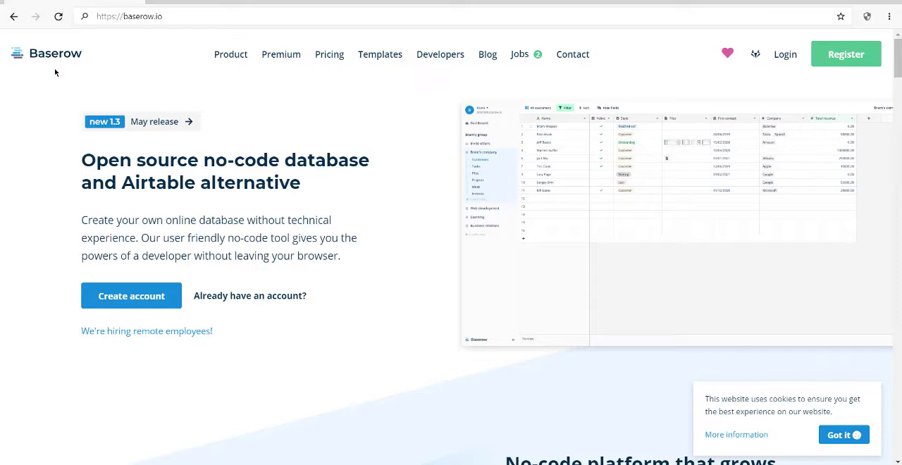
Start account creation from the homepage via 'Create account'.
click(126, 17)
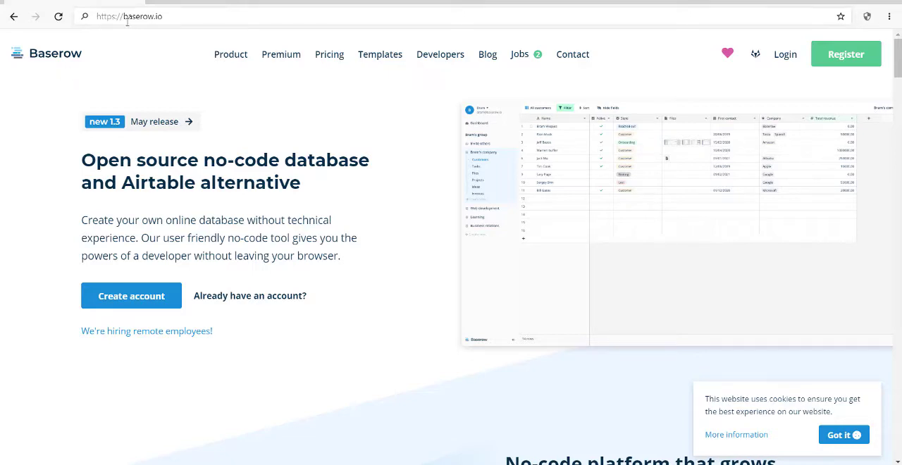
mouse_move(167, 17)
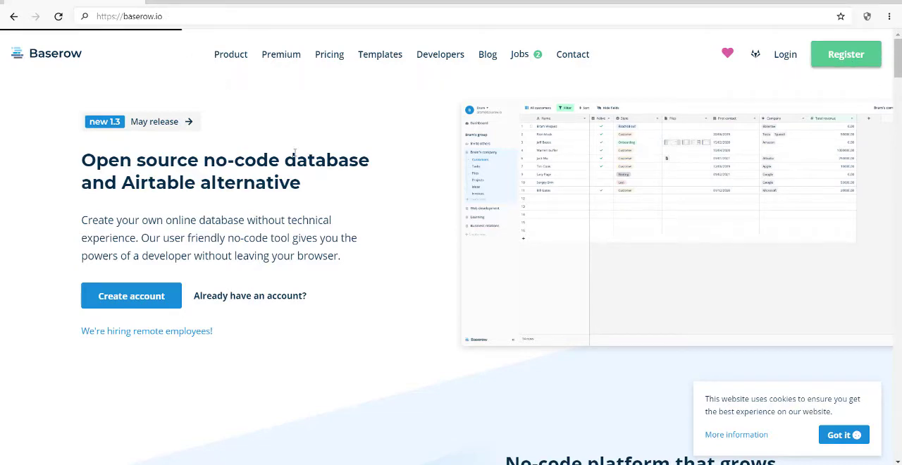
click(131, 296)
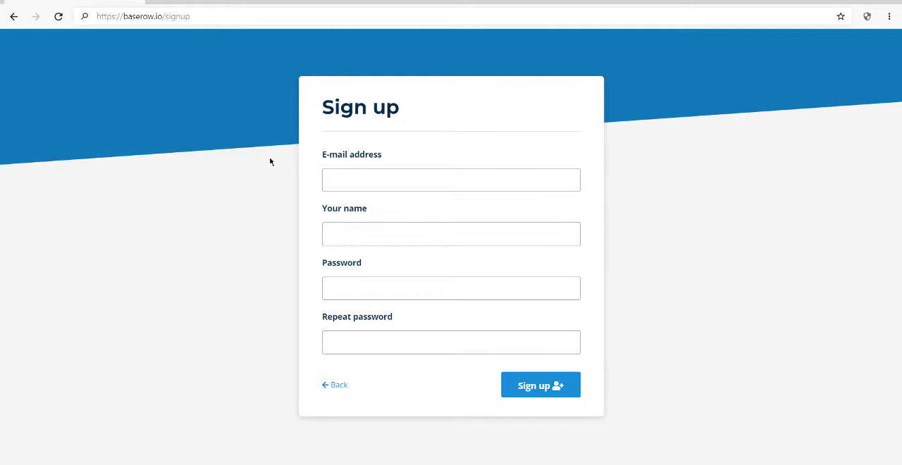
mouse_move(287, 231)
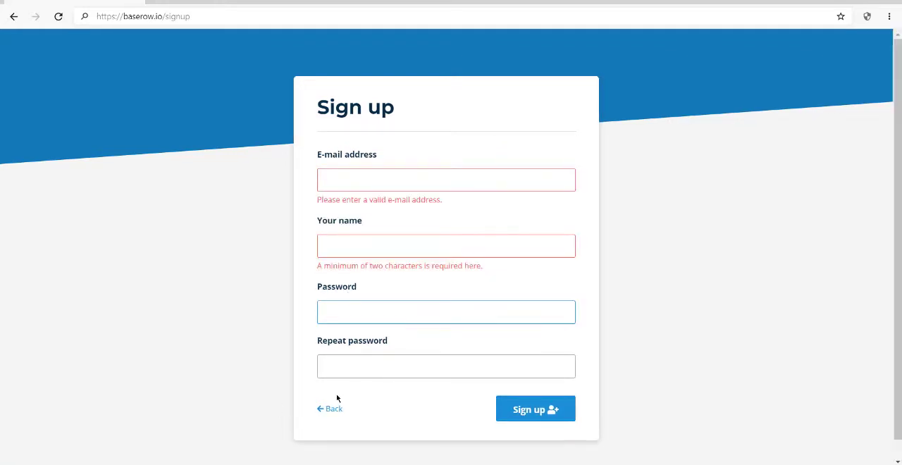
mouse_move(536, 409)
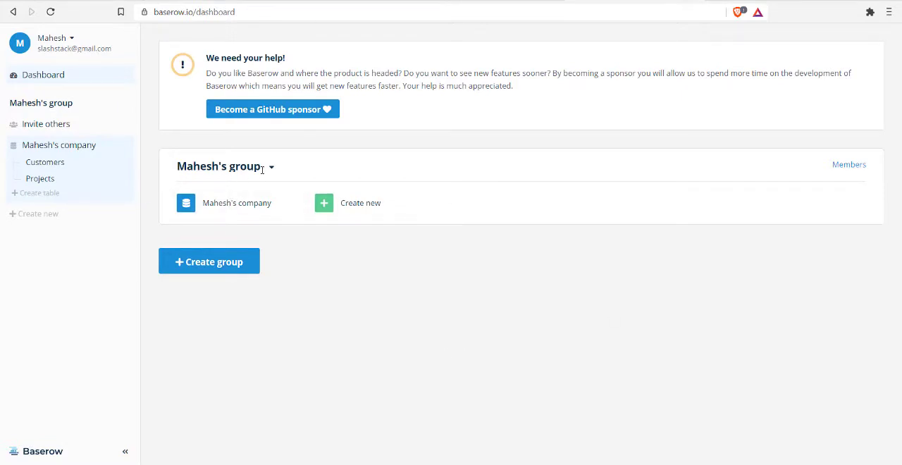
mouse_move(271, 169)
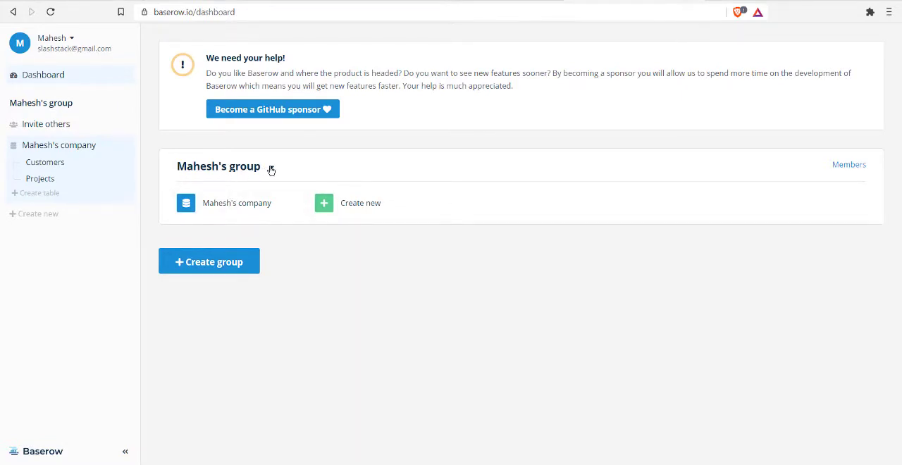
click(271, 167)
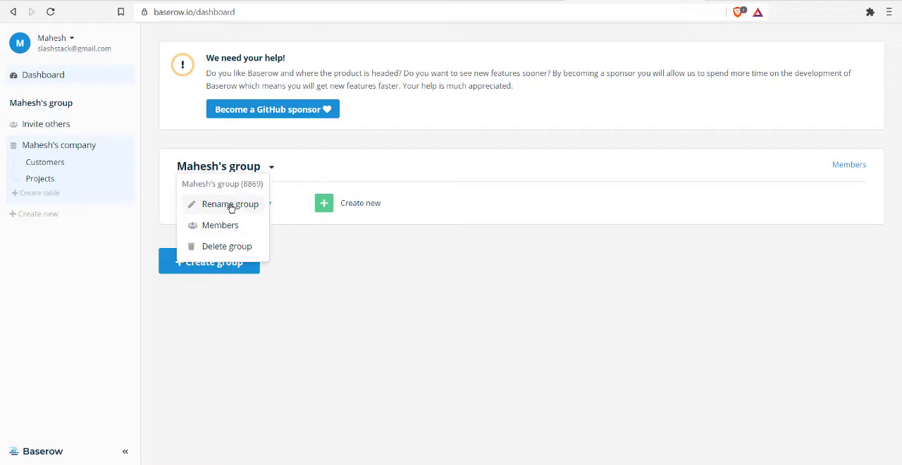
click(317, 171)
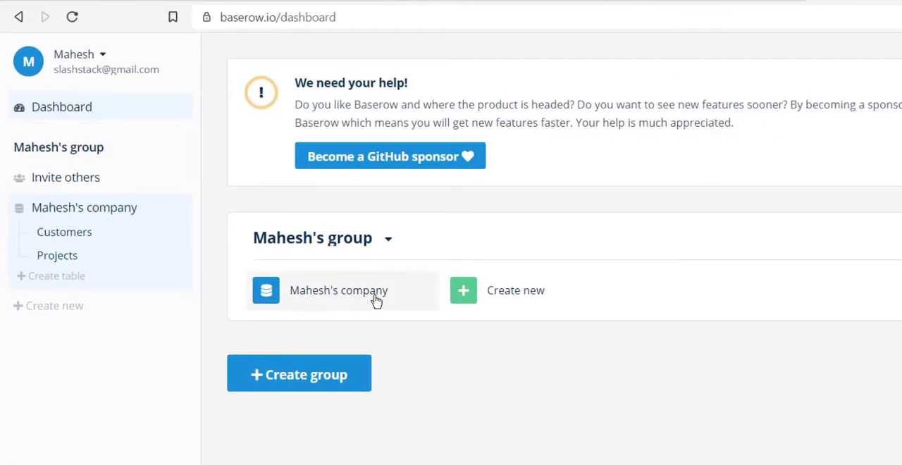
mouse_move(313, 293)
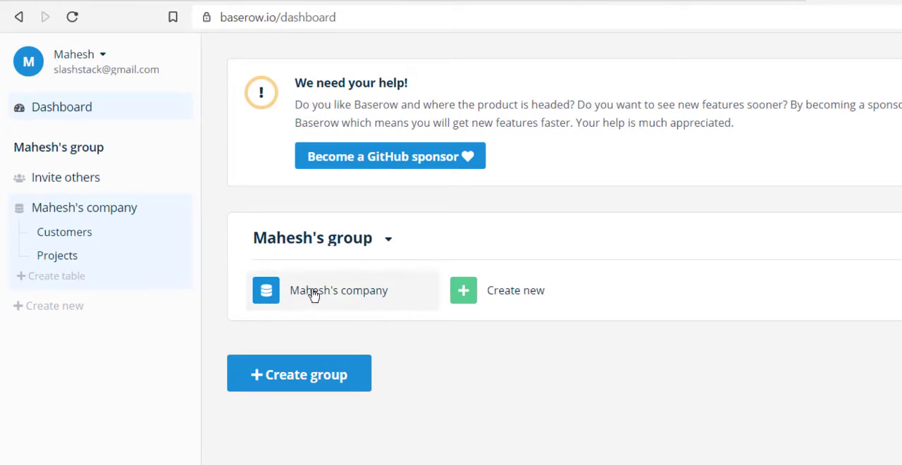
mouse_move(101, 213)
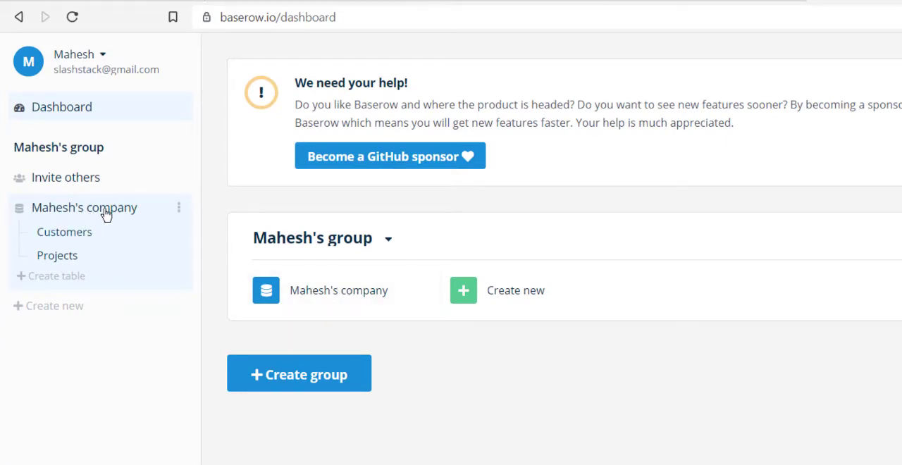
mouse_move(65, 231)
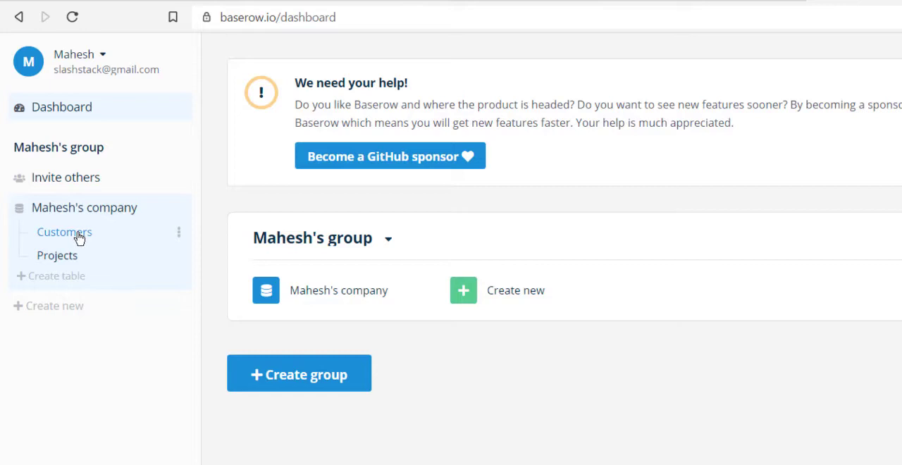
mouse_move(74, 237)
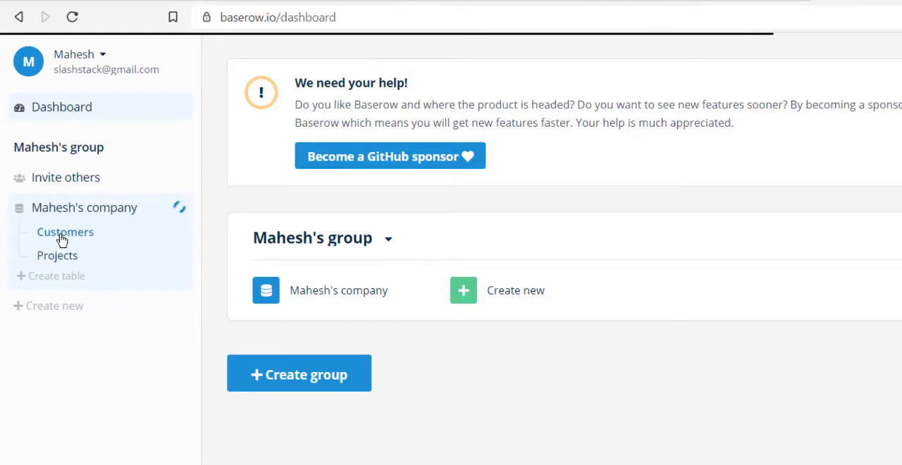
Show the Customers table of Mahesh's company in grid view.
click(65, 231)
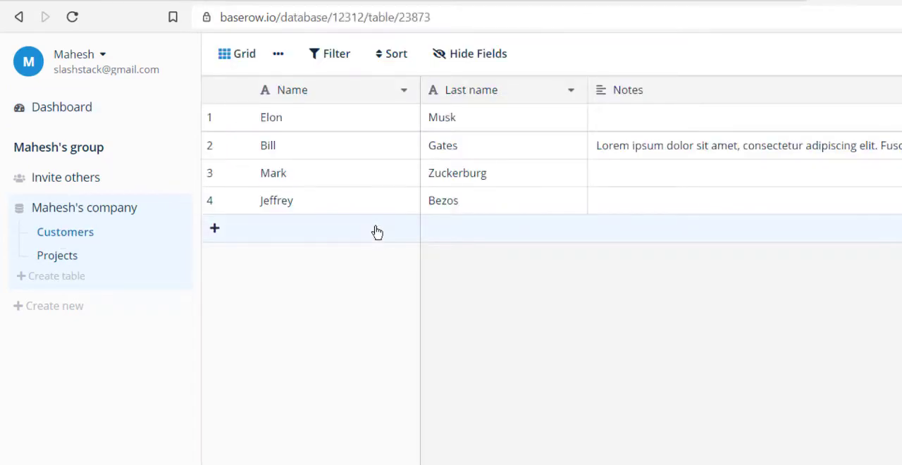
mouse_move(319, 93)
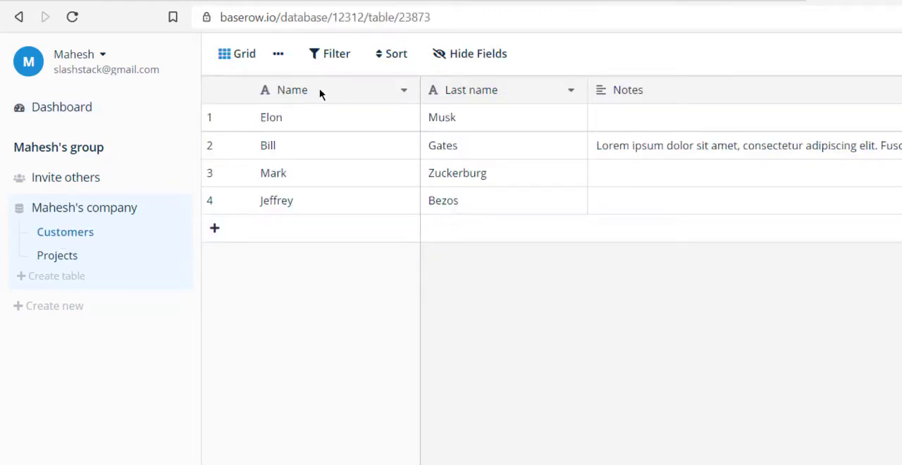
mouse_move(655, 96)
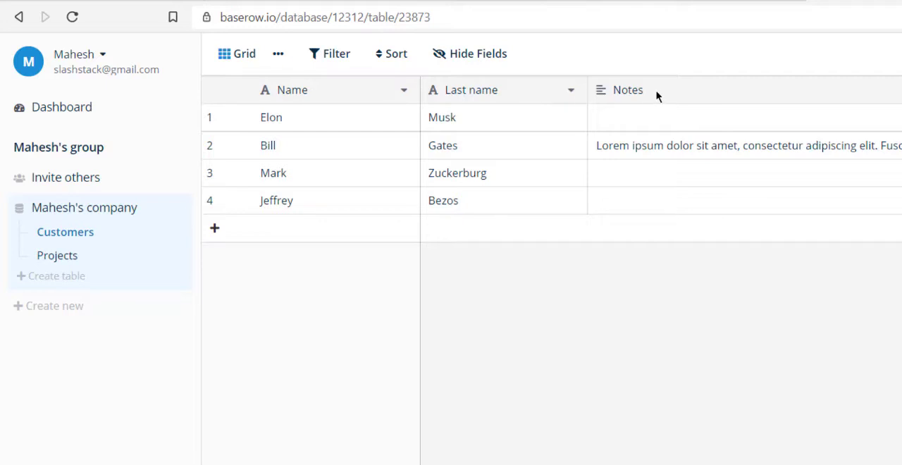
mouse_move(657, 96)
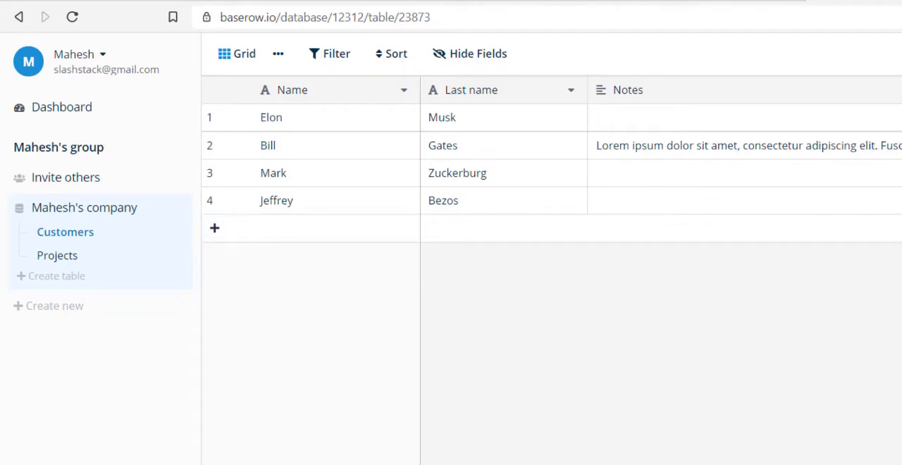
mouse_move(483, 344)
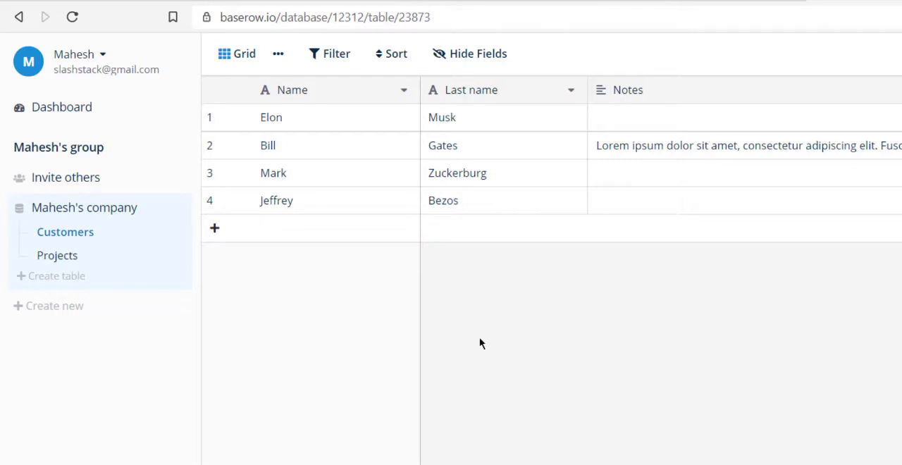
mouse_move(57, 255)
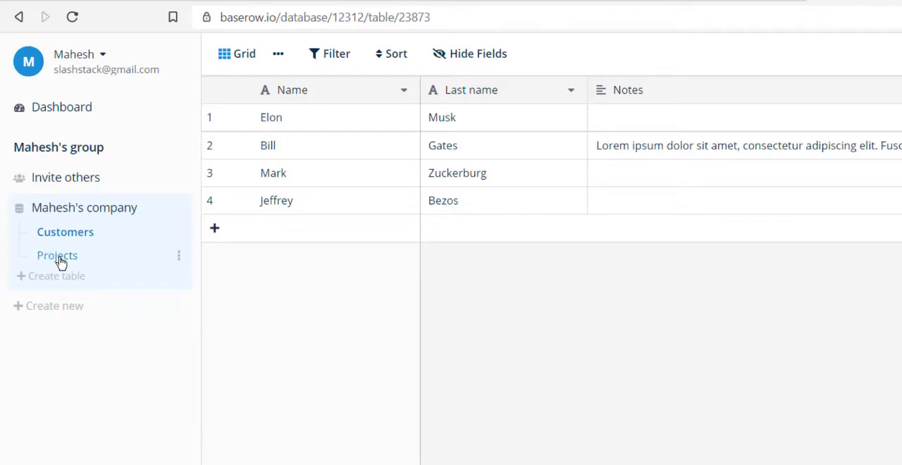
Show the Projects table with Tesla, SpaceX and Amazon rows.
click(56, 255)
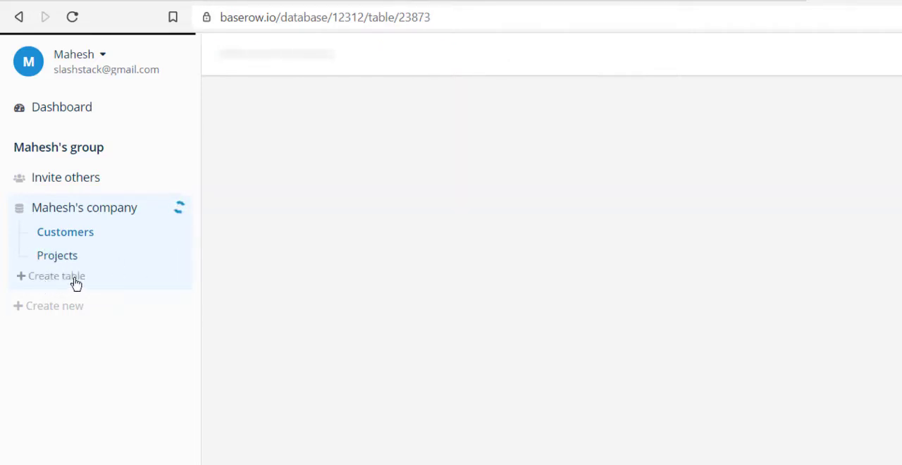
click(56, 255)
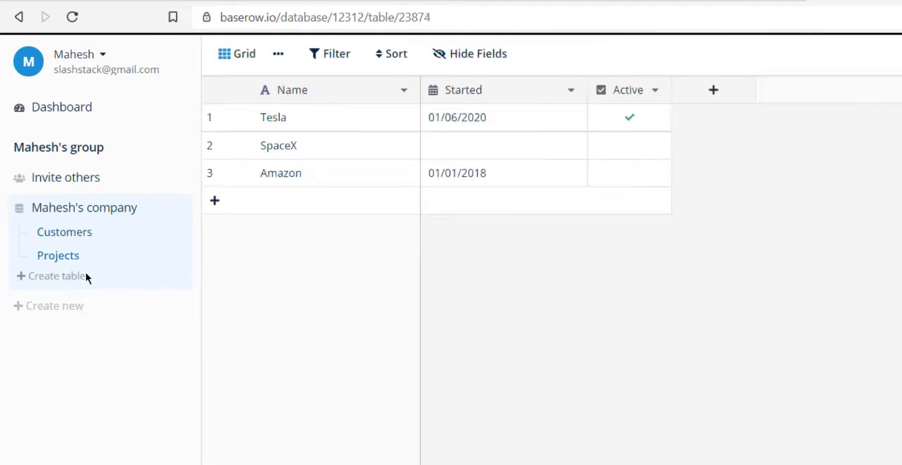
mouse_move(356, 110)
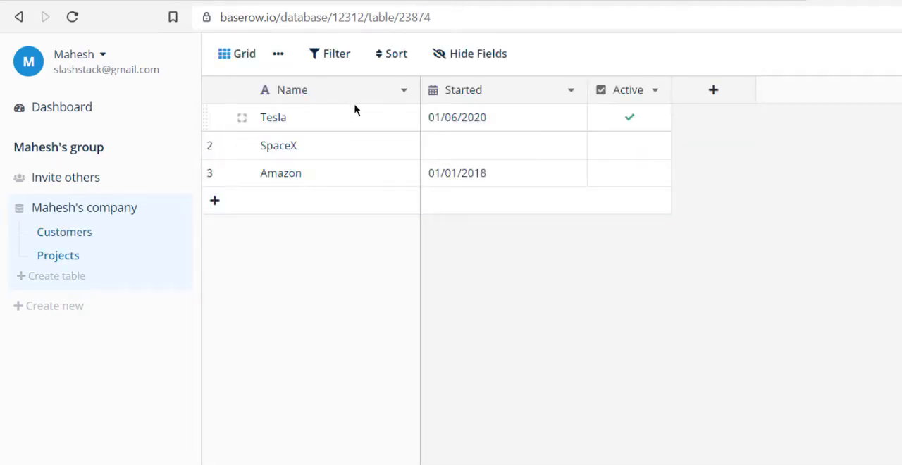
mouse_move(363, 113)
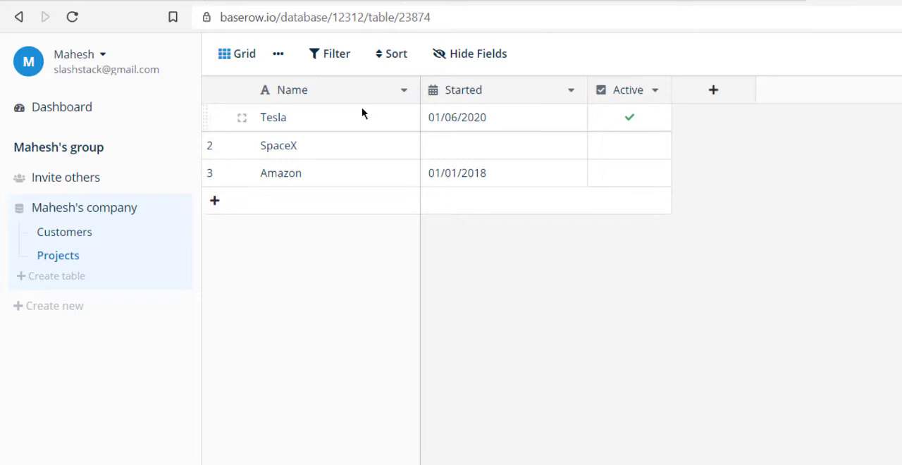
mouse_move(65, 232)
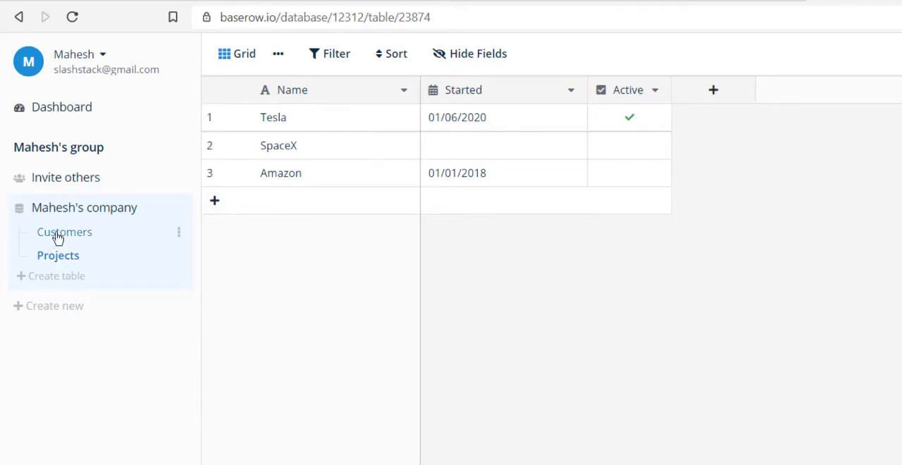
mouse_move(58, 255)
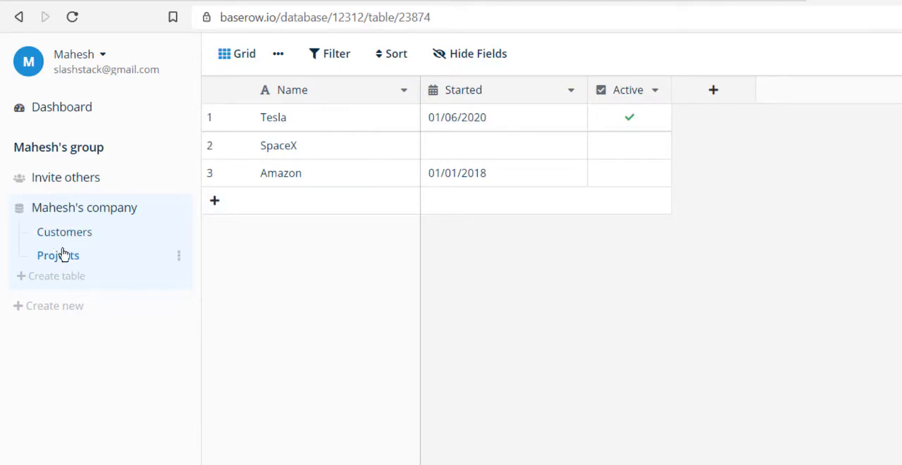
mouse_move(3, 355)
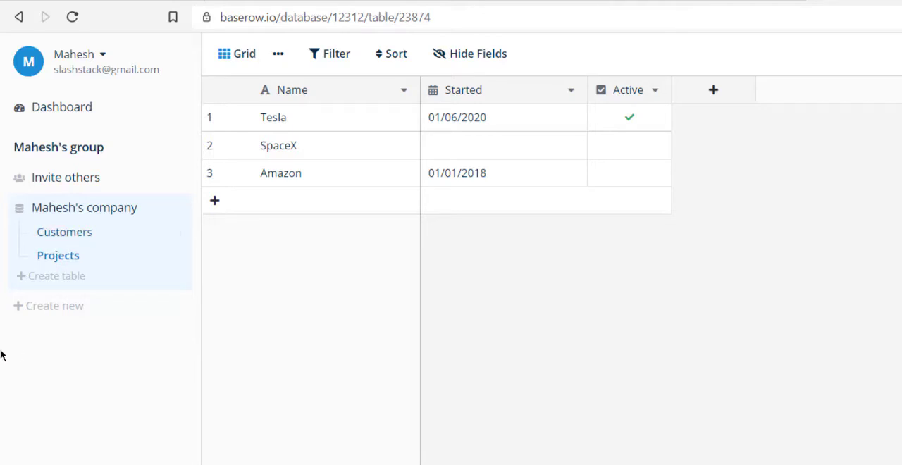
mouse_move(20, 311)
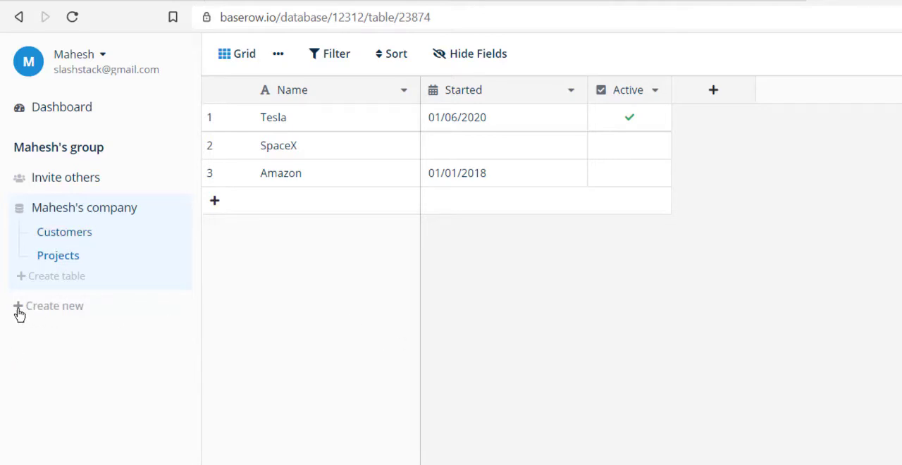
Create a new database named Devnami in the workspace.
click(53, 304)
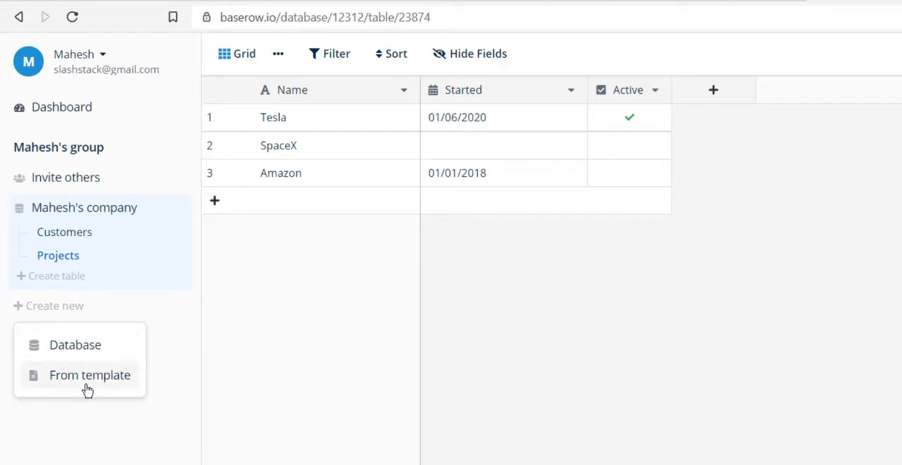
mouse_move(76, 345)
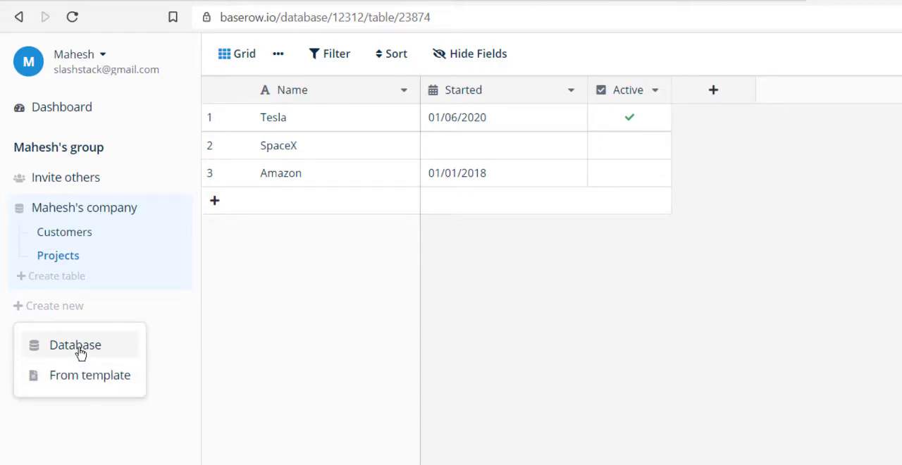
mouse_move(31, 353)
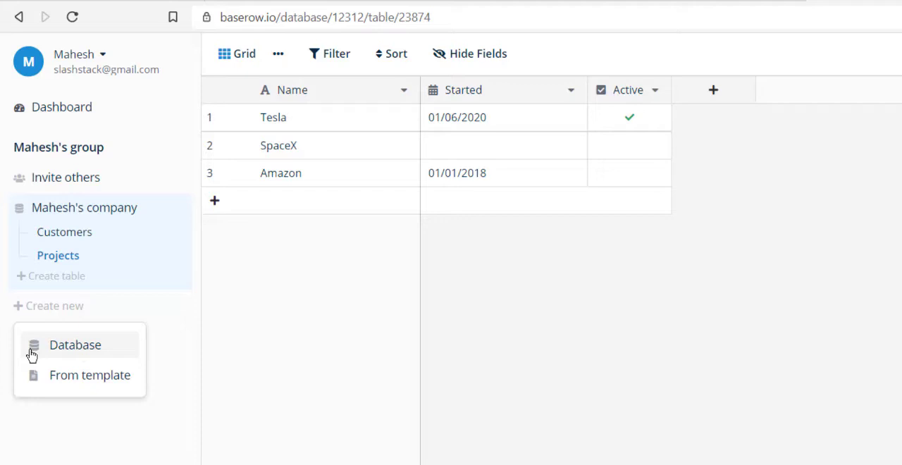
mouse_move(88, 353)
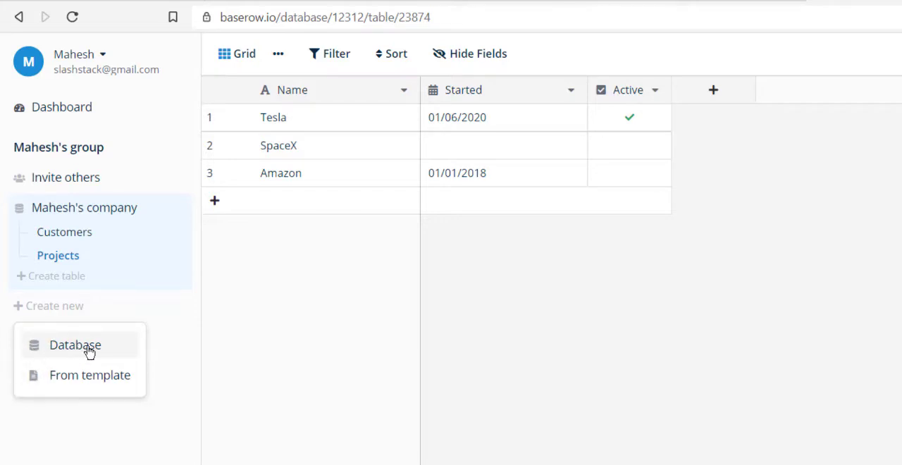
mouse_move(68, 351)
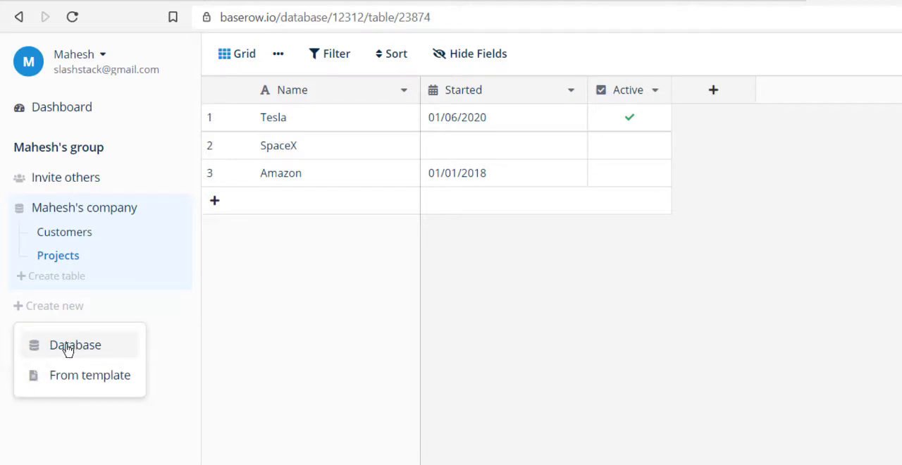
click(74, 345)
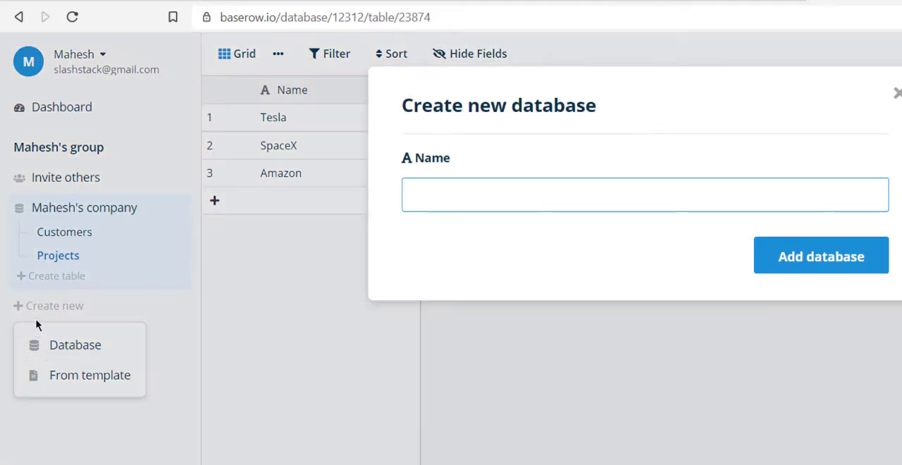
text(D)
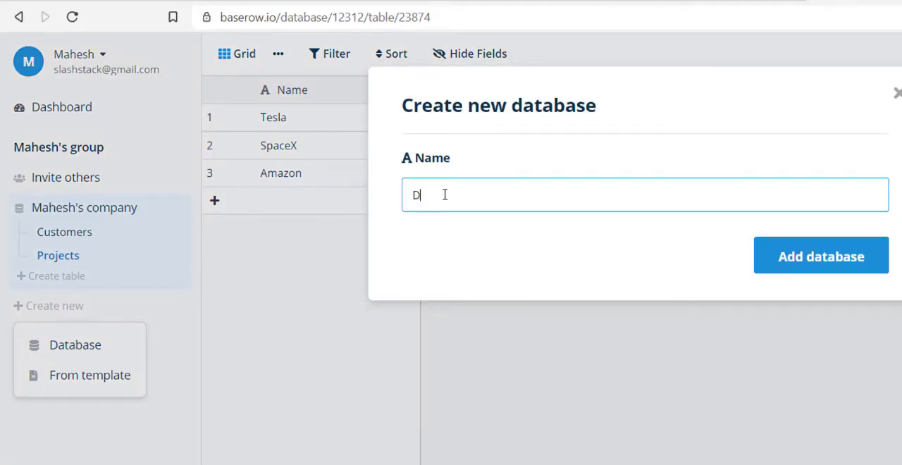
text(evnami)
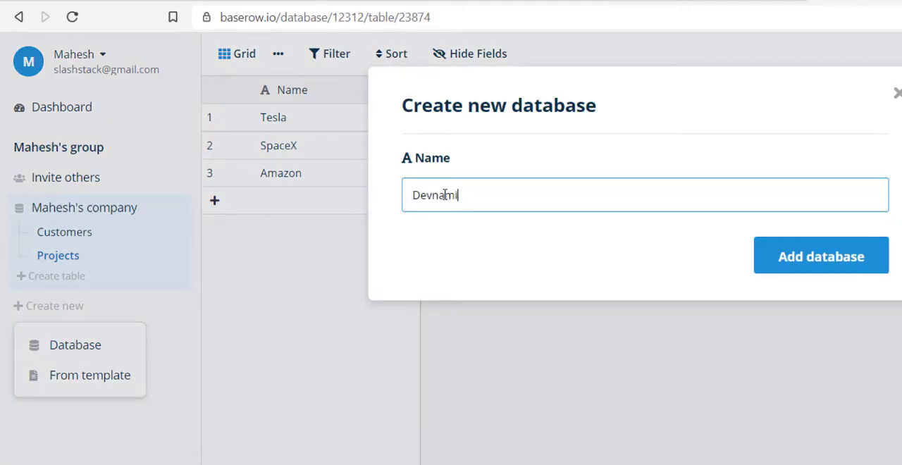
click(821, 255)
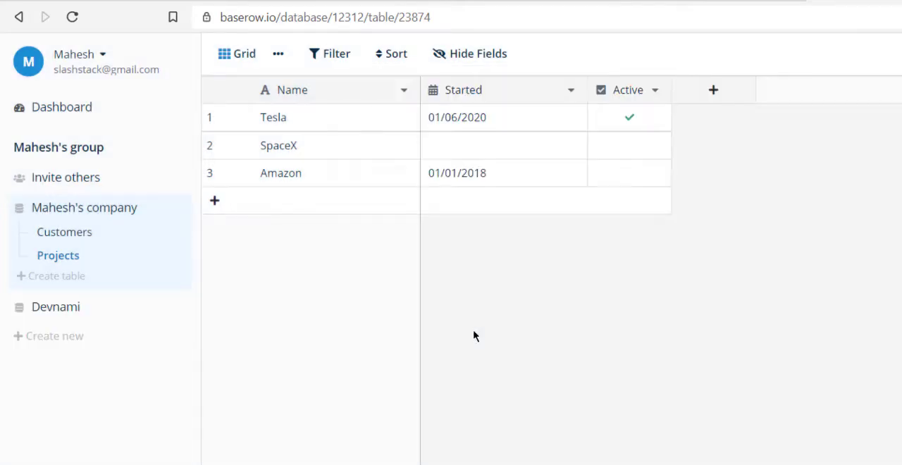
mouse_move(56, 311)
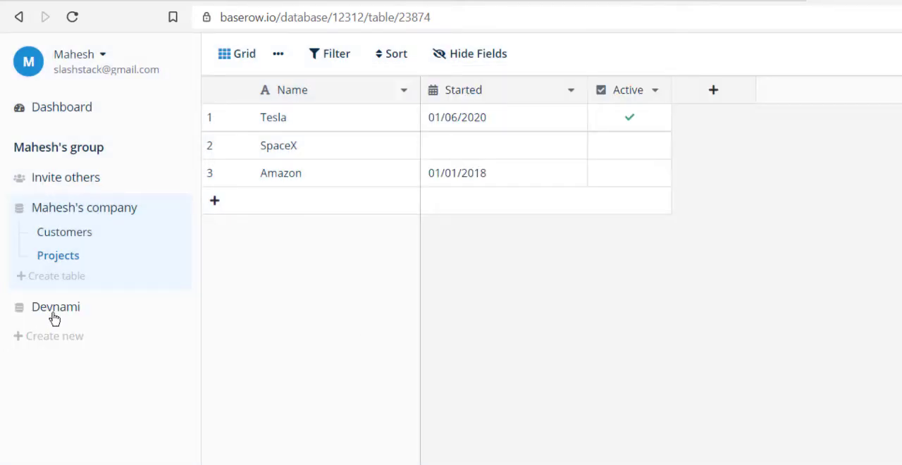
mouse_move(56, 311)
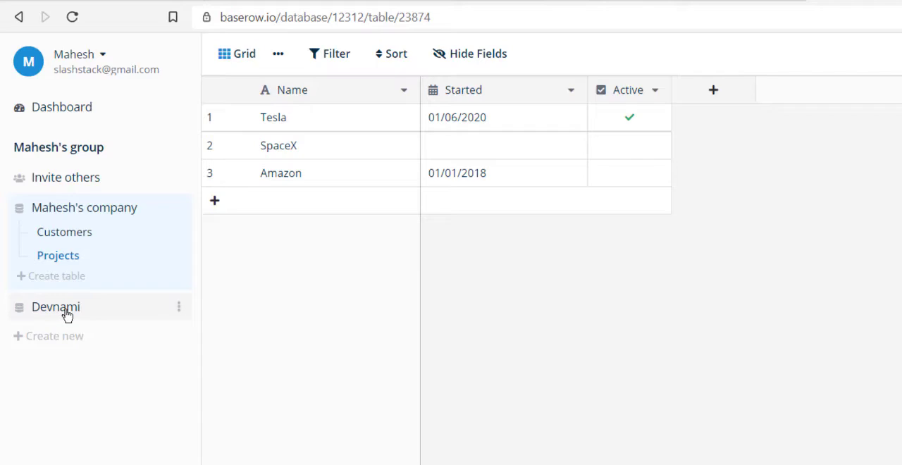
mouse_move(57, 341)
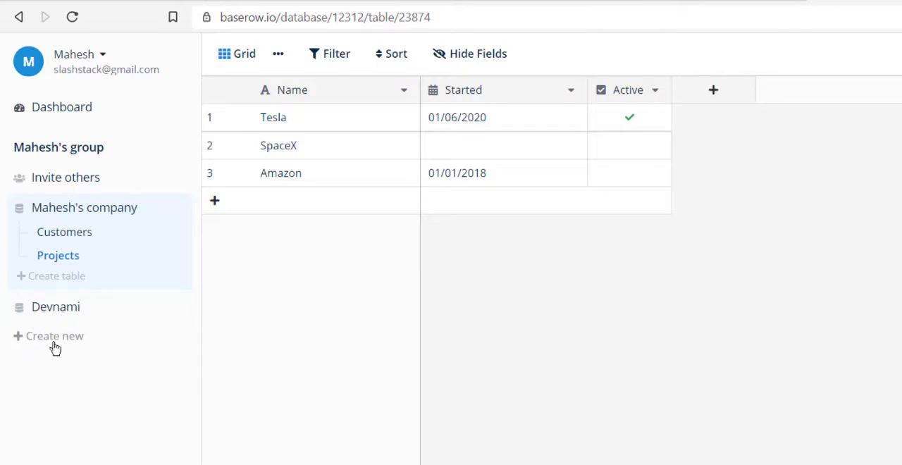
Bring up the template gallery via Create new > From template.
click(53, 336)
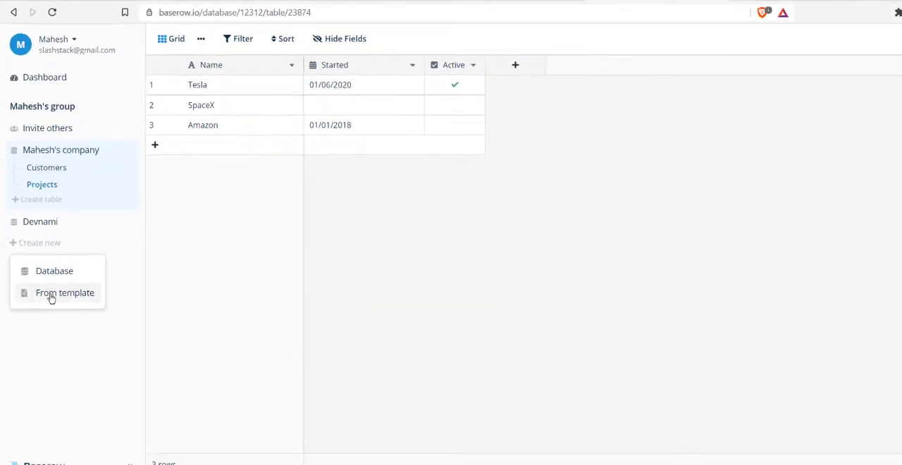
click(65, 294)
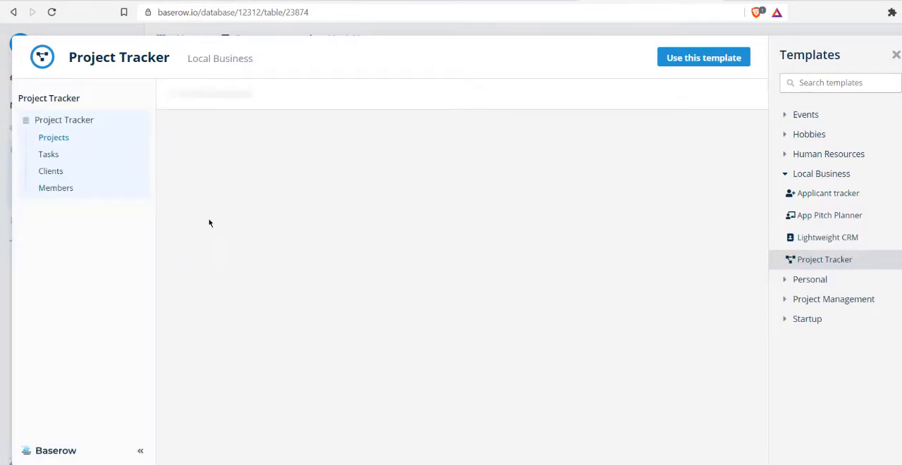
mouse_move(226, 210)
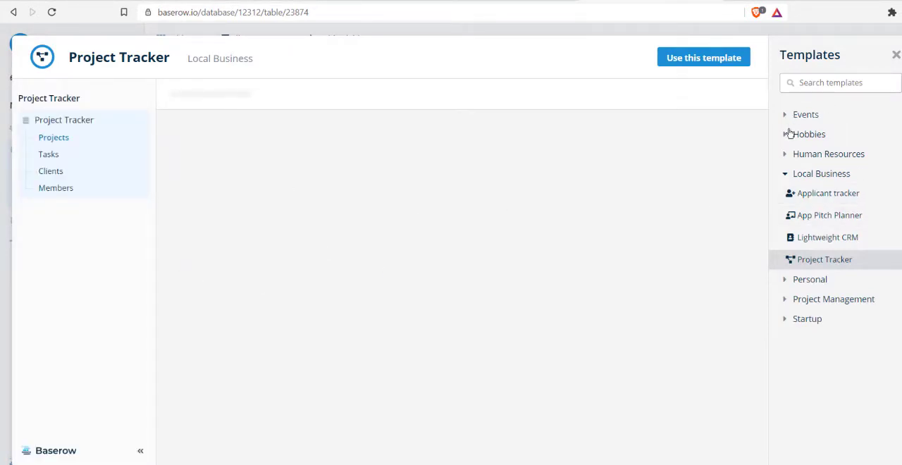
Browse Project Management, Startup and Local Business categories, previewing App Pitch Planner then Lightweight CRM.
click(824, 259)
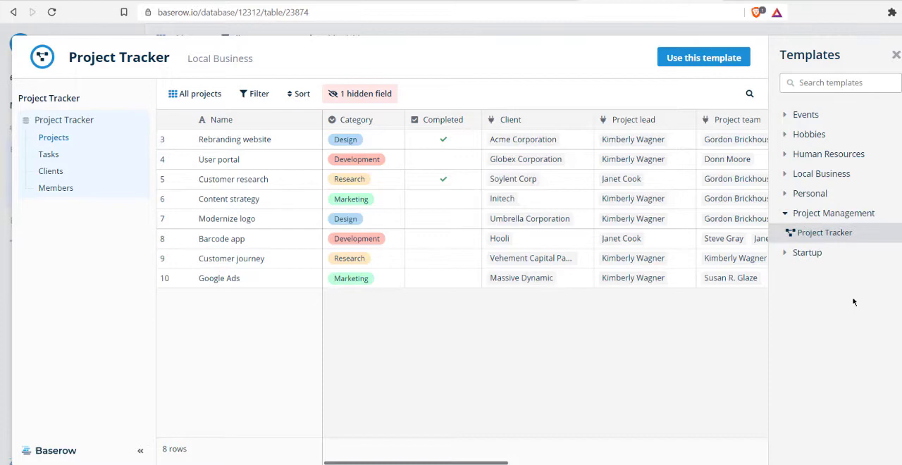
mouse_move(798, 227)
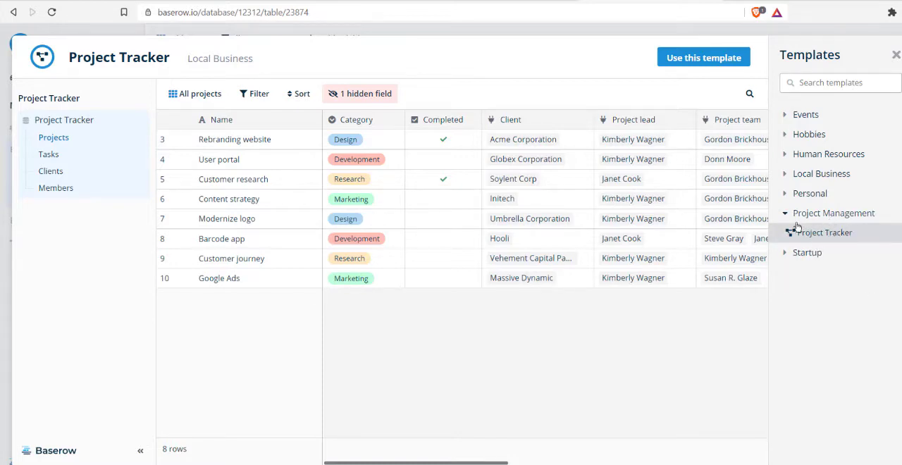
mouse_move(808, 257)
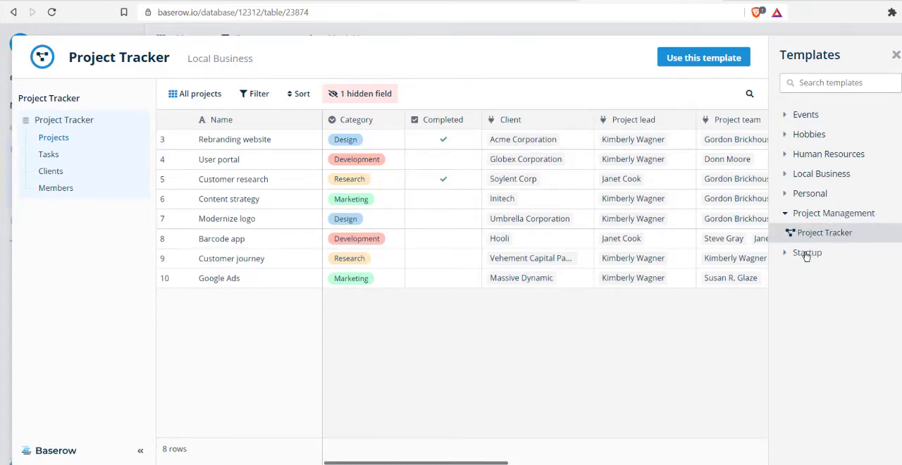
click(806, 253)
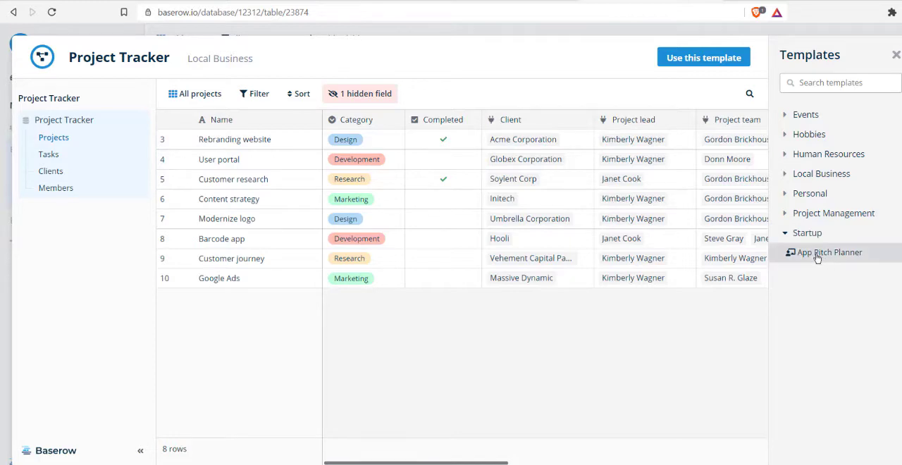
click(829, 253)
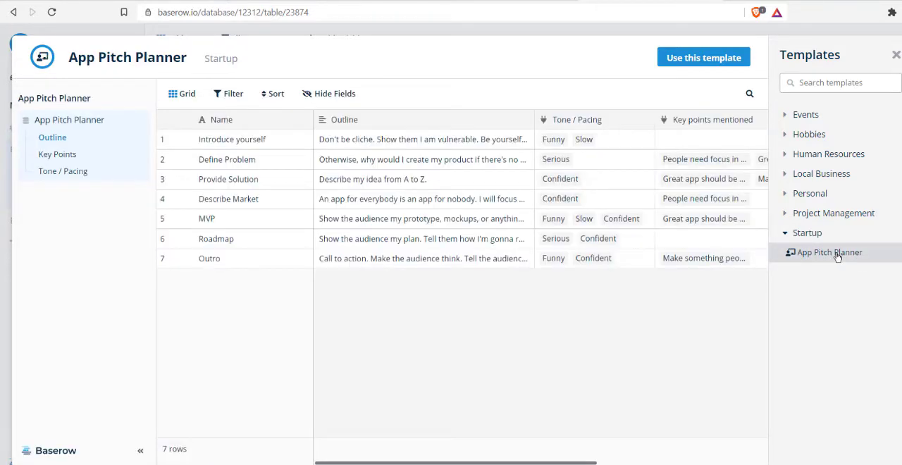
mouse_move(521, 186)
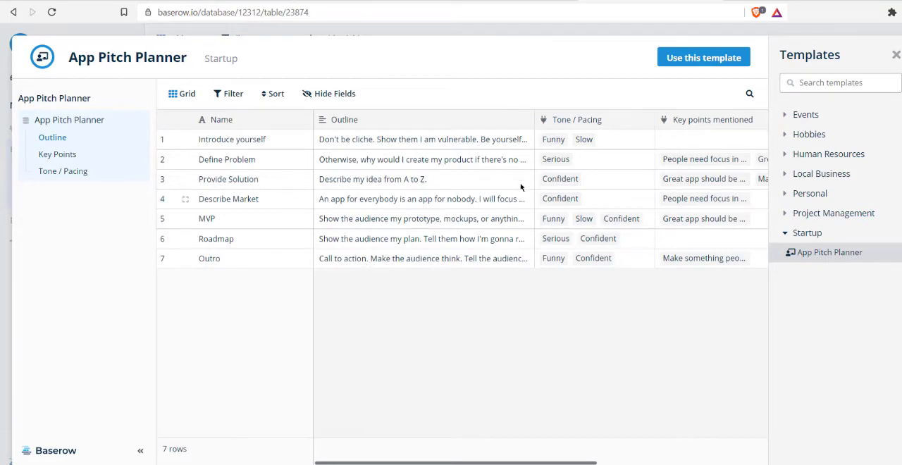
click(820, 173)
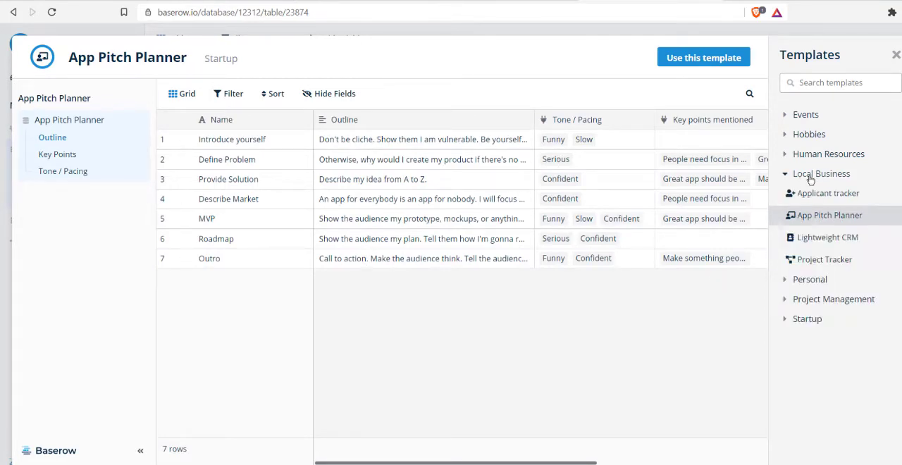
mouse_move(827, 193)
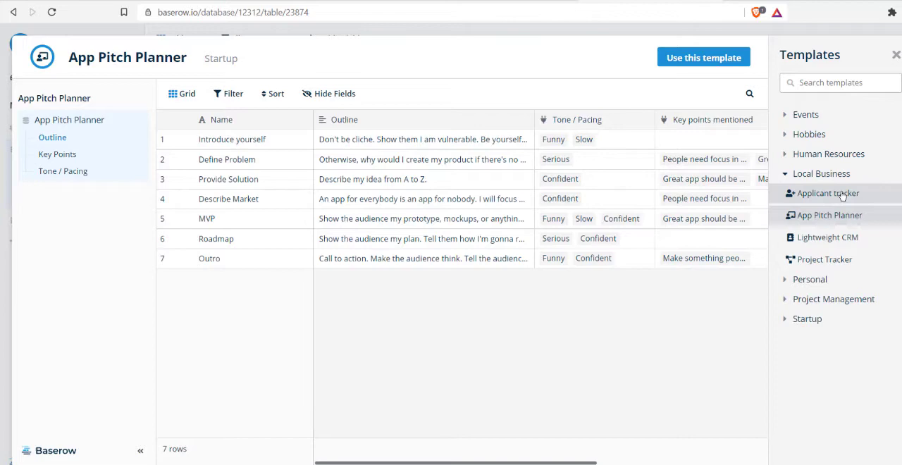
mouse_move(821, 237)
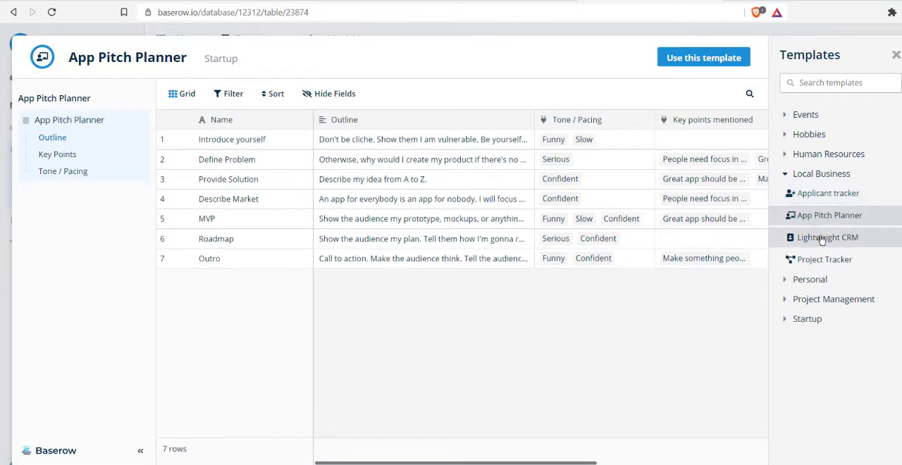
click(828, 237)
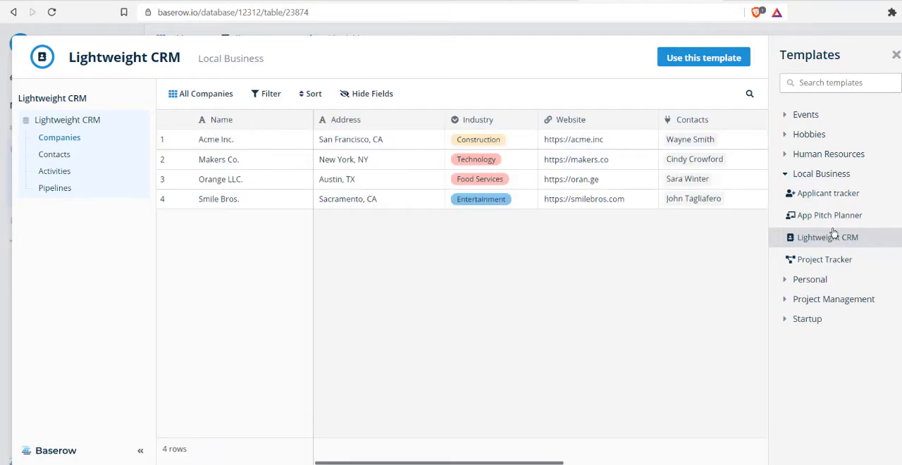
Preview the Applicant Tracker and Book Catalog templates from the gallery categories.
click(829, 215)
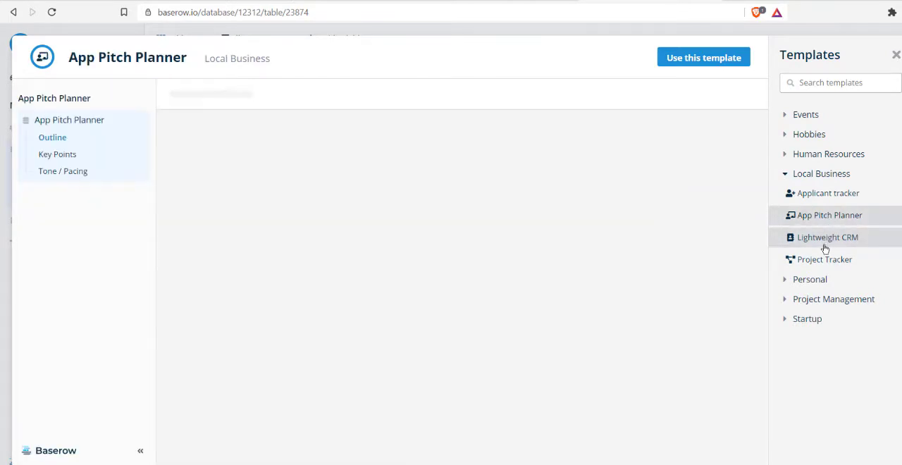
click(830, 194)
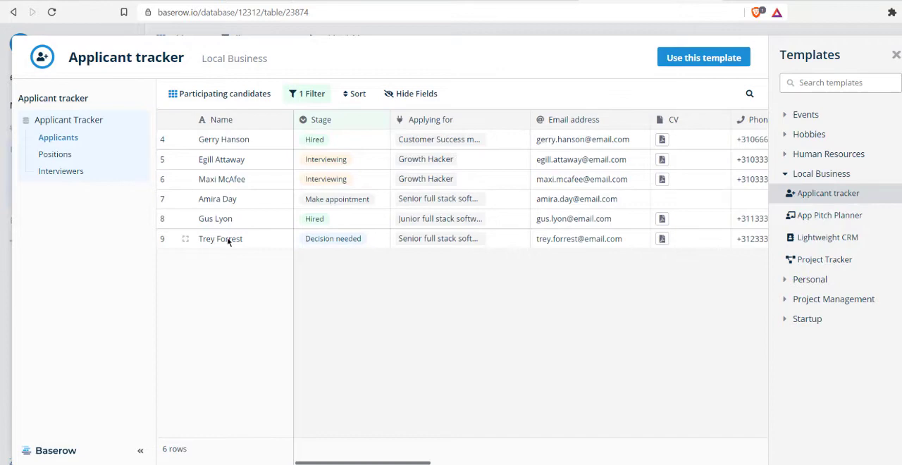
mouse_move(214, 198)
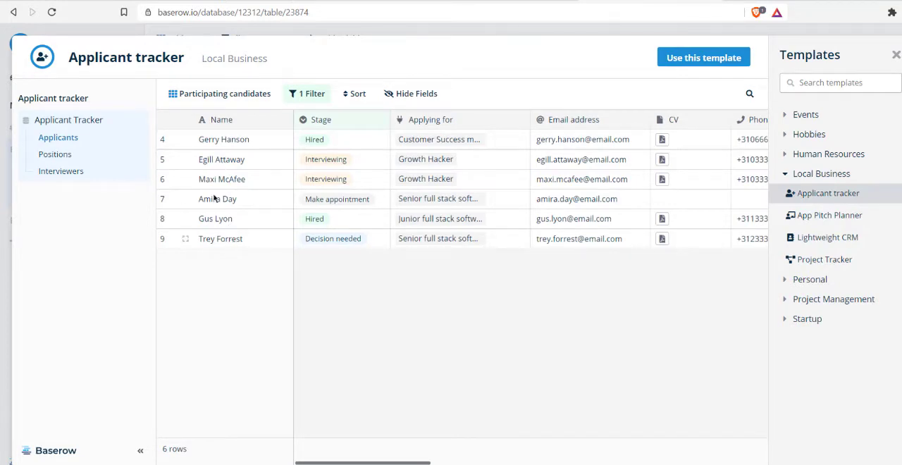
click(820, 173)
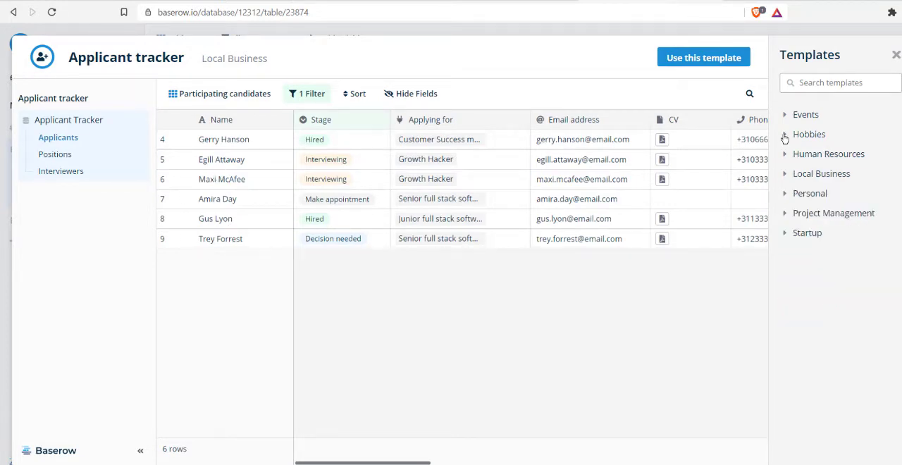
click(810, 134)
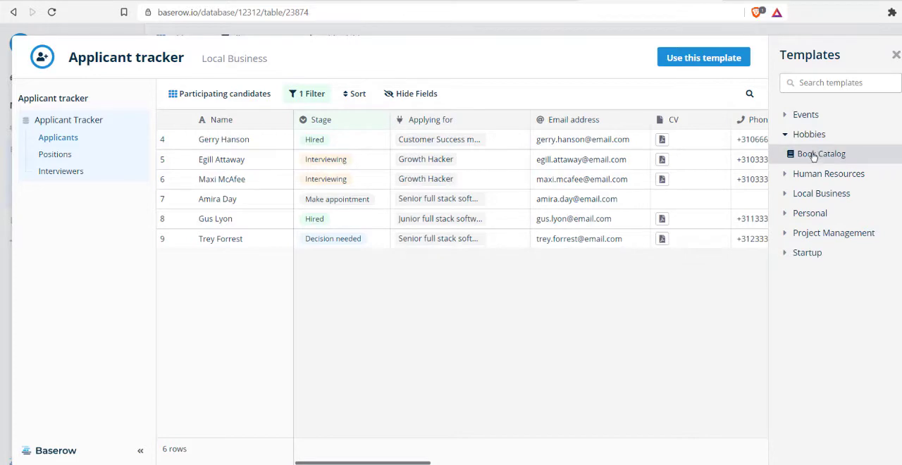
click(820, 153)
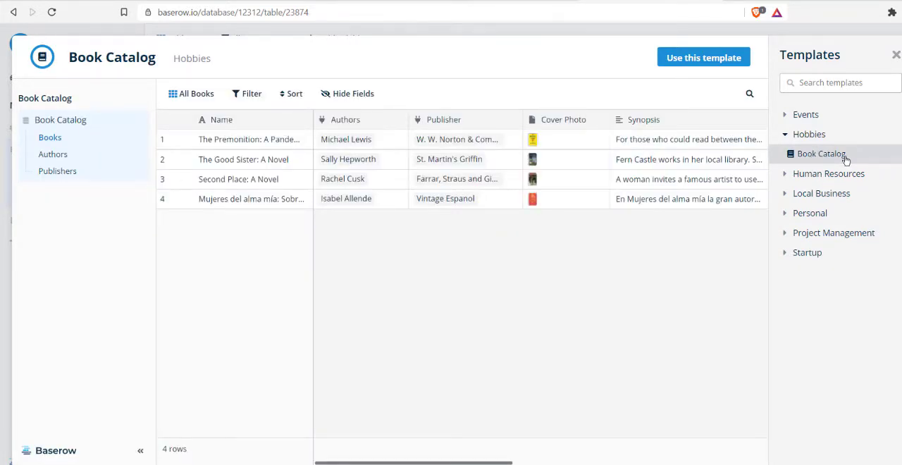
Preview the Wedding Planning template under Events and view its Supplies table.
click(807, 114)
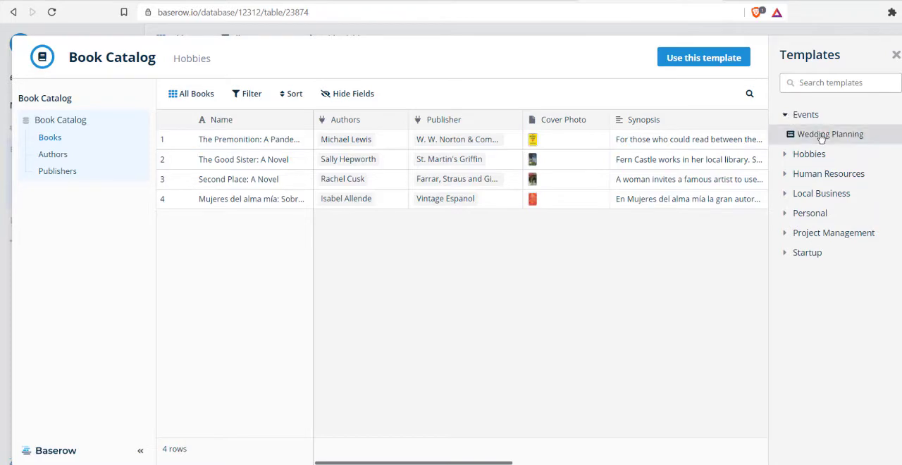
click(830, 134)
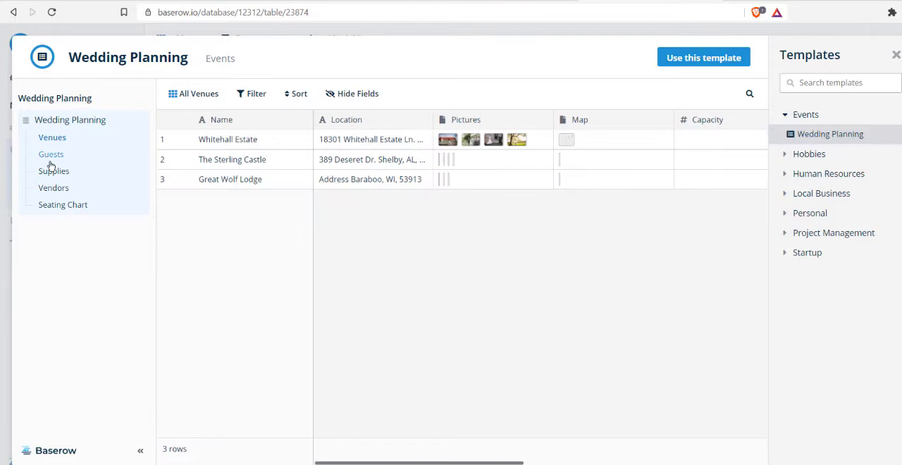
click(62, 204)
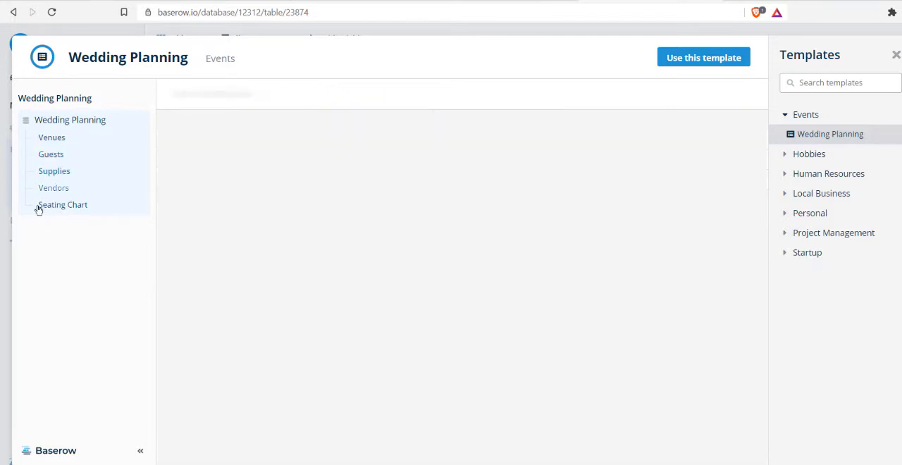
click(53, 171)
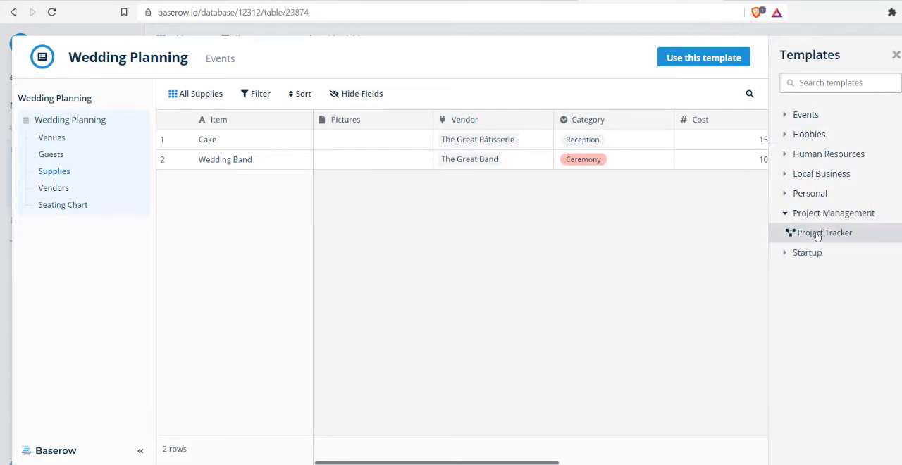
Preview Project Tracker's Projects, Clients and Members tables, then use the template.
click(823, 233)
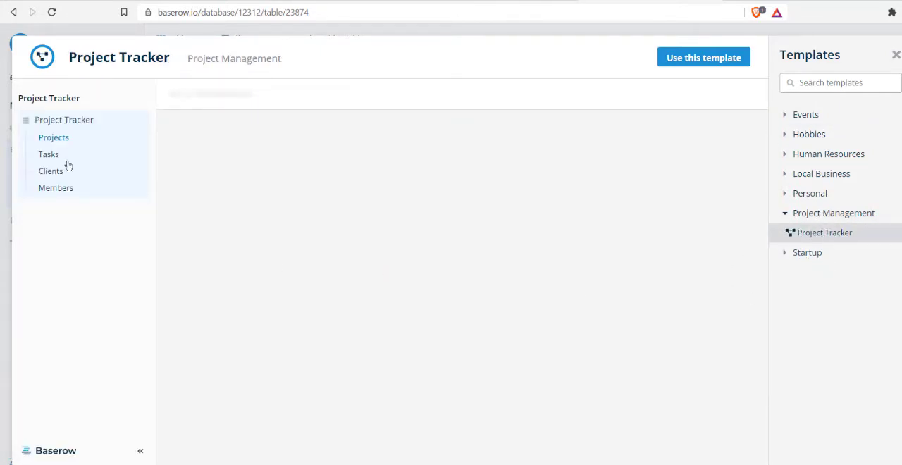
click(53, 138)
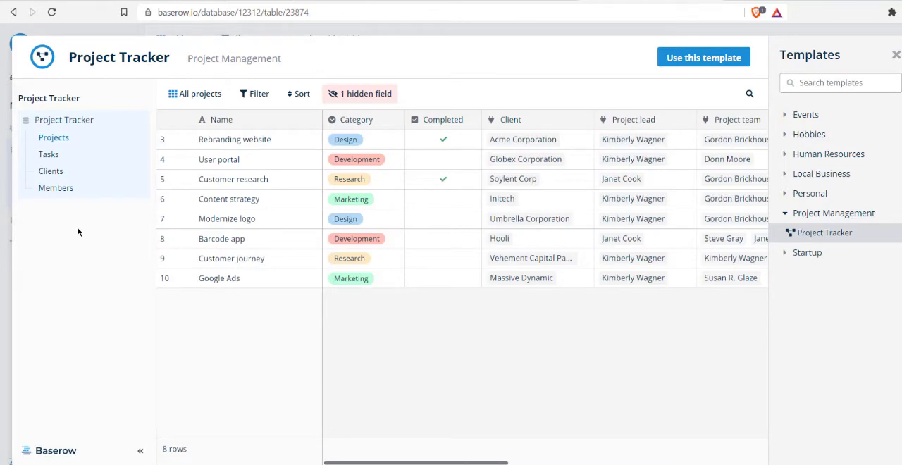
mouse_move(53, 138)
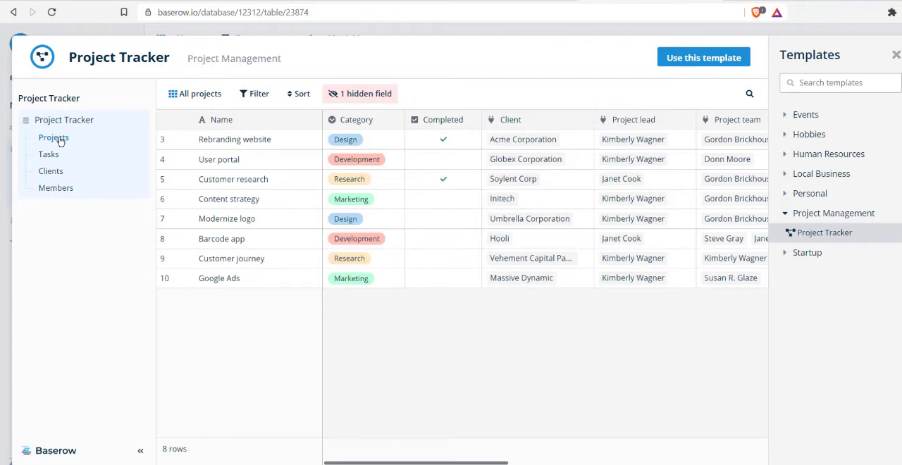
click(51, 172)
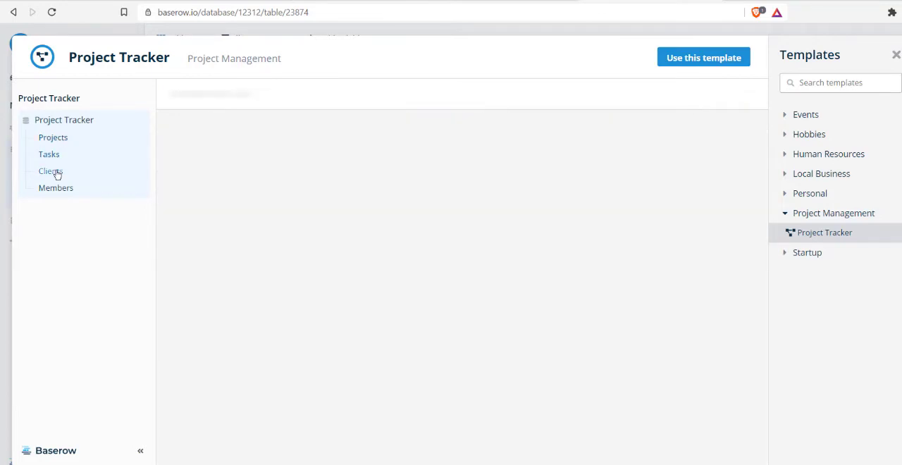
mouse_move(56, 189)
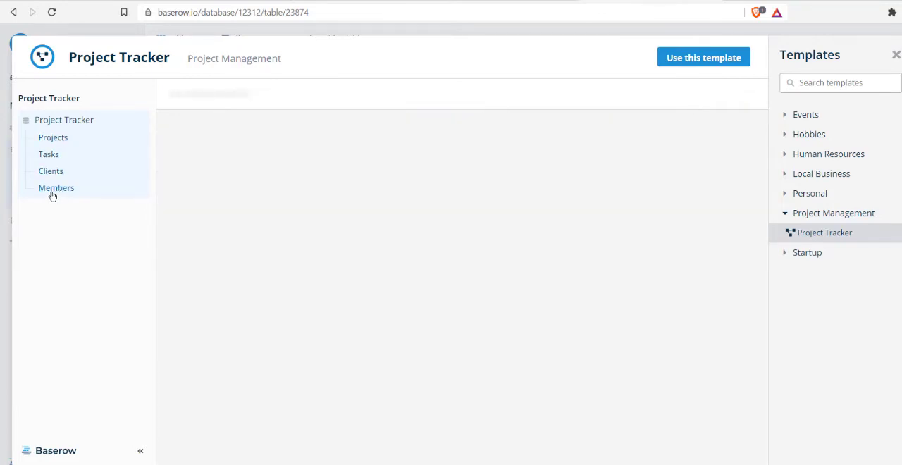
click(56, 188)
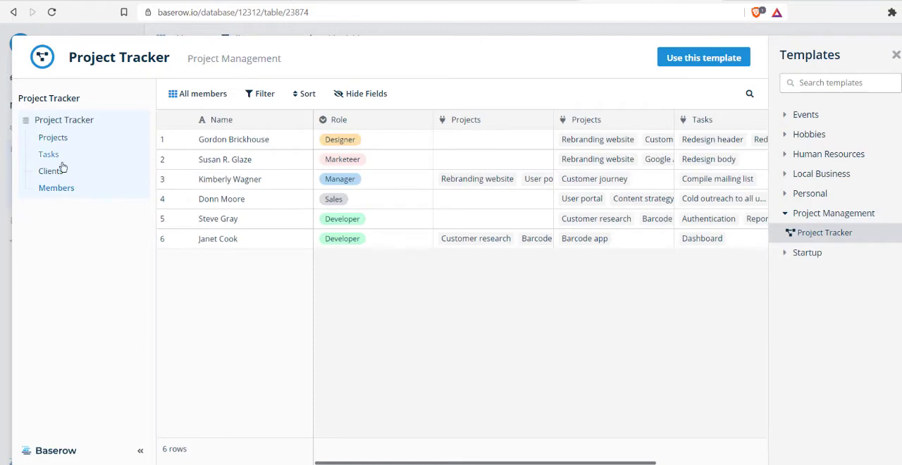
mouse_move(702, 57)
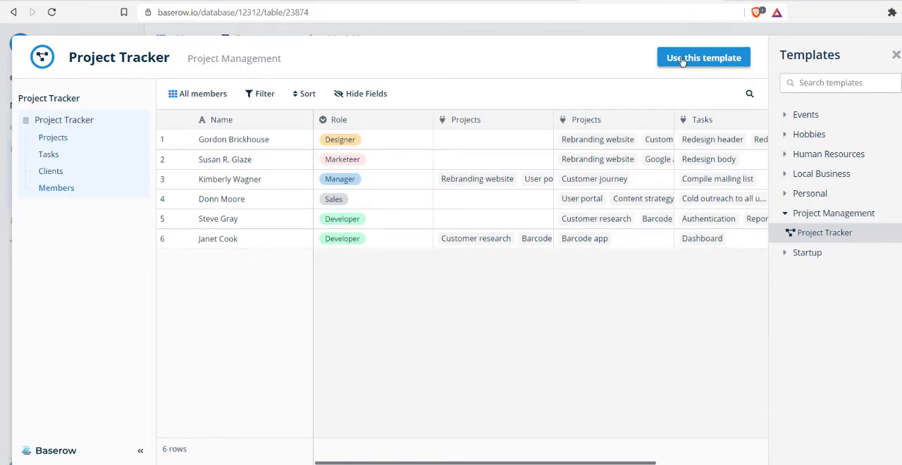
click(702, 56)
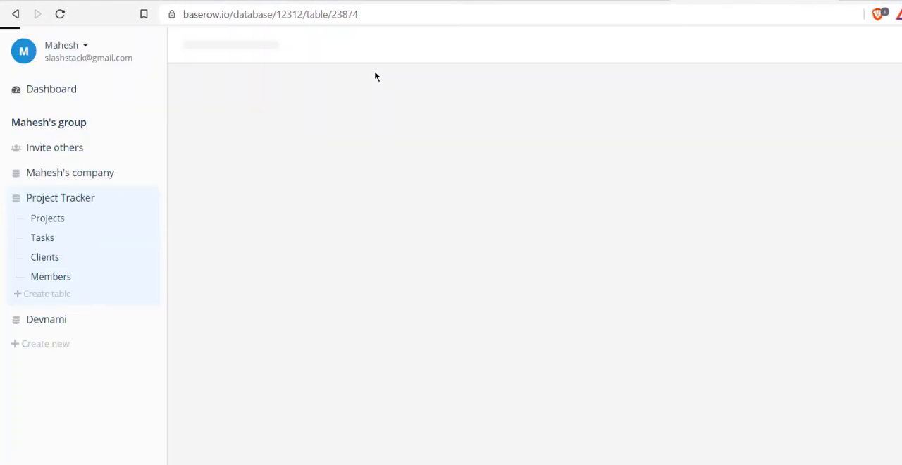
Show the Projects table of the new Project Tracker database.
click(48, 217)
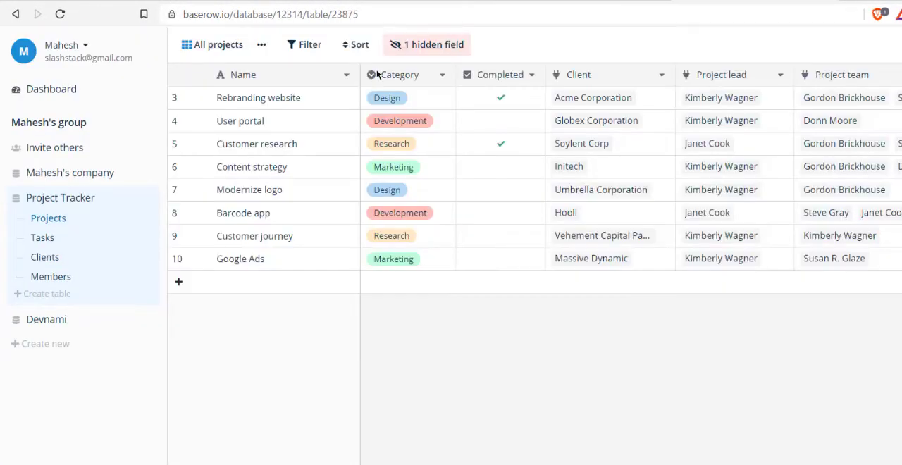
mouse_move(309, 166)
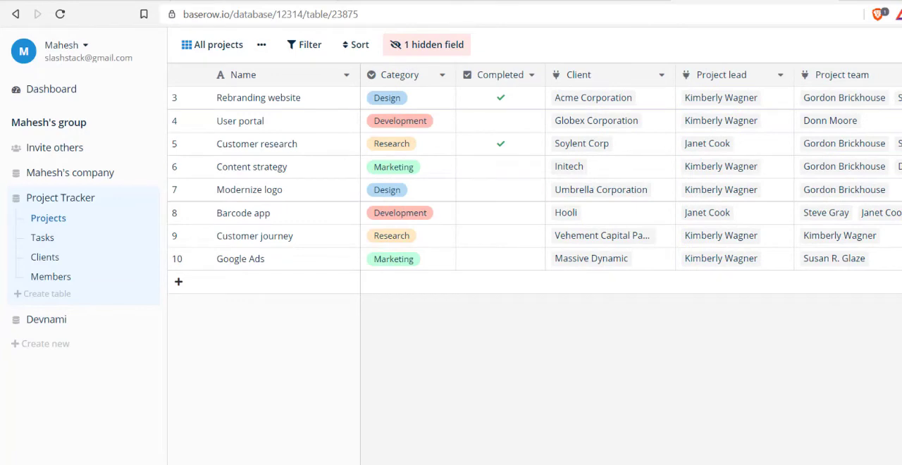
mouse_move(42, 237)
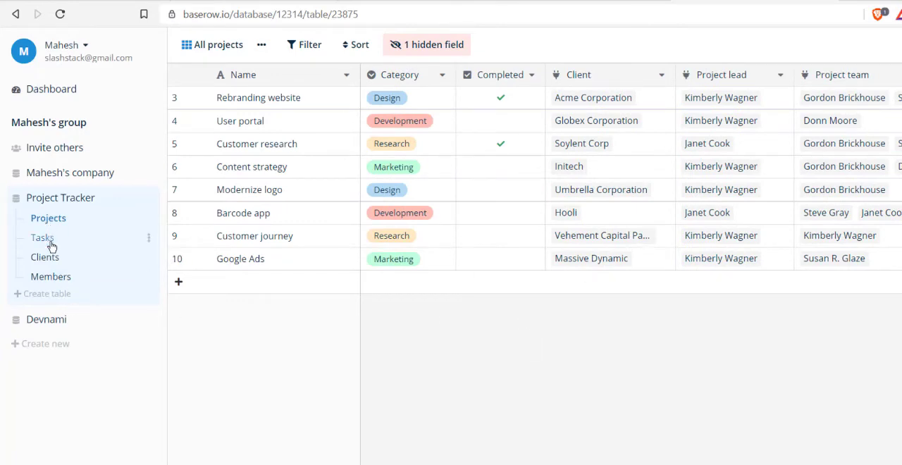
mouse_move(79, 253)
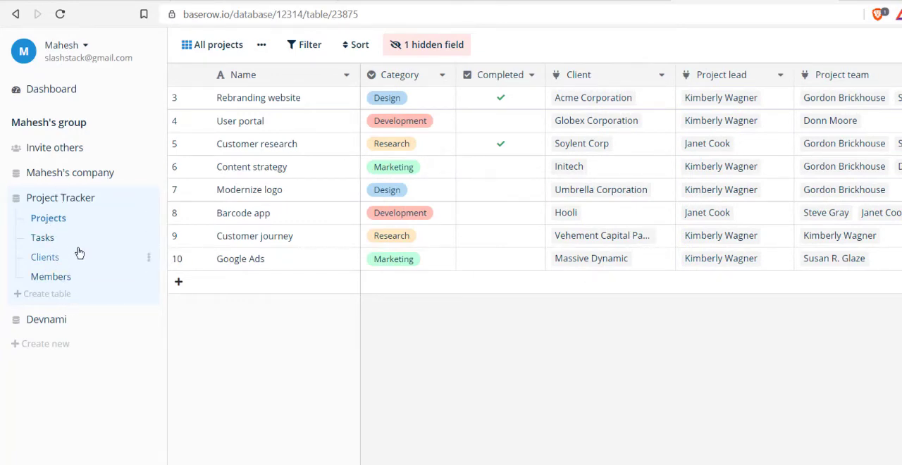
mouse_move(46, 319)
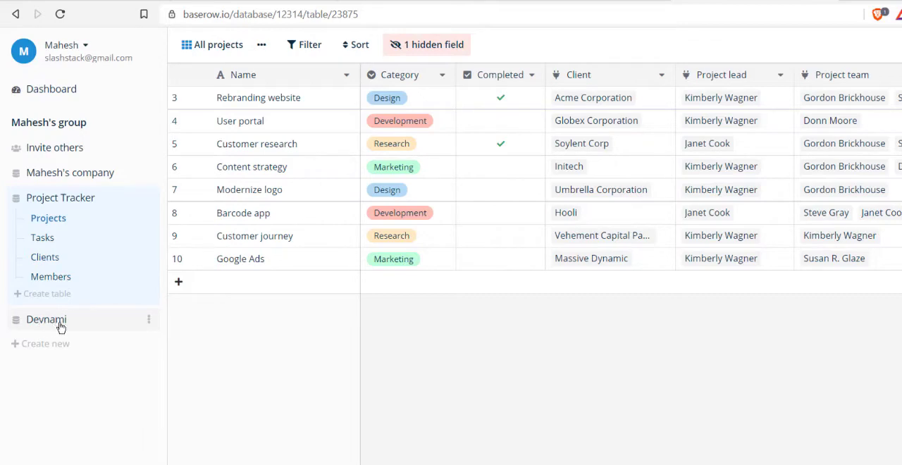
Expand Devnami and Mahesh's company in the sidebar to view their tables.
click(59, 198)
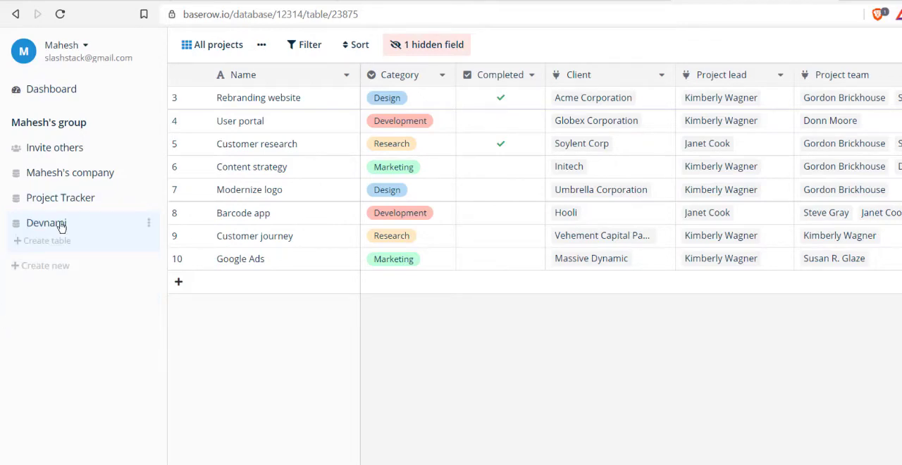
mouse_move(51, 246)
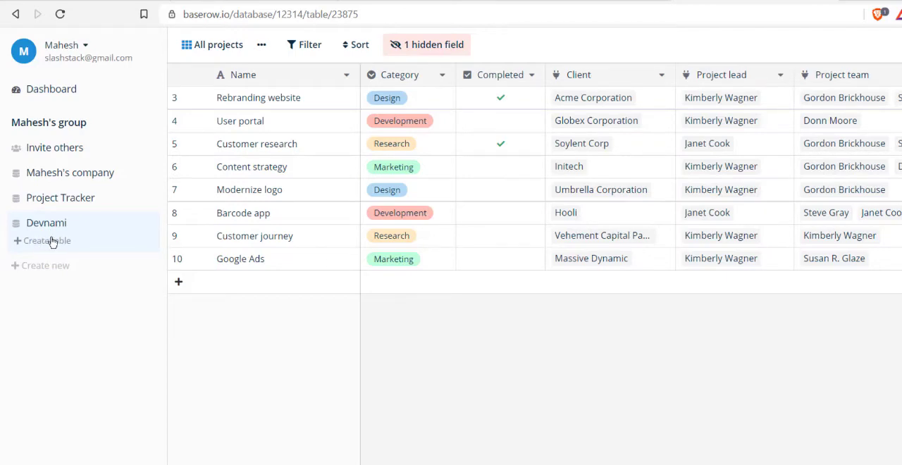
mouse_move(2, 238)
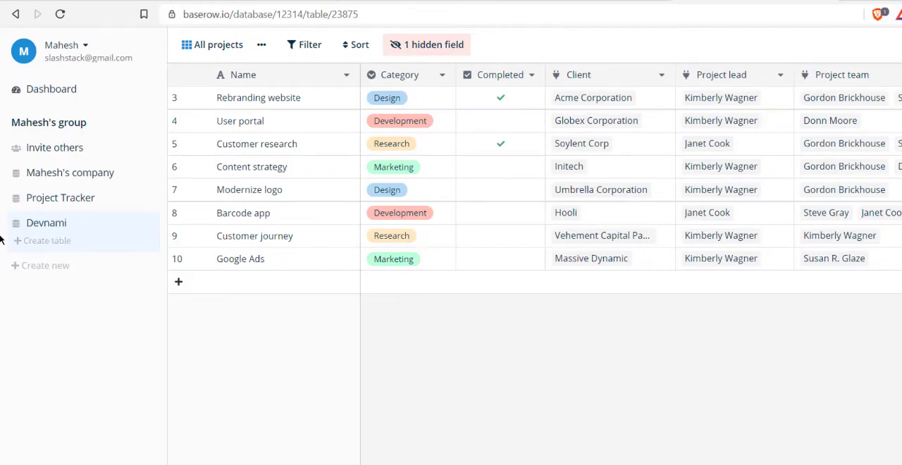
mouse_move(45, 223)
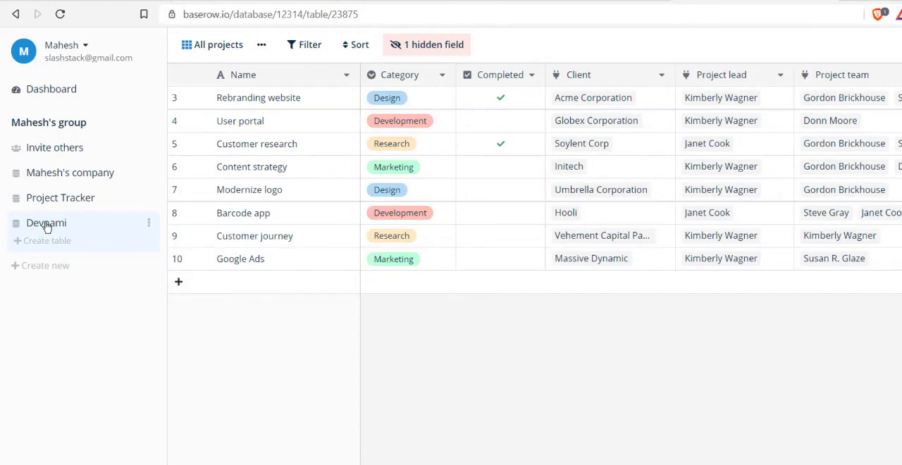
mouse_move(48, 241)
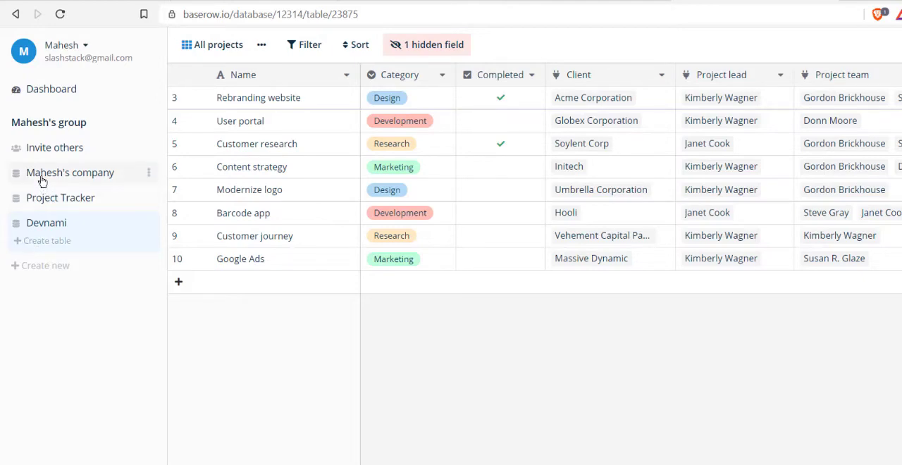
mouse_move(29, 176)
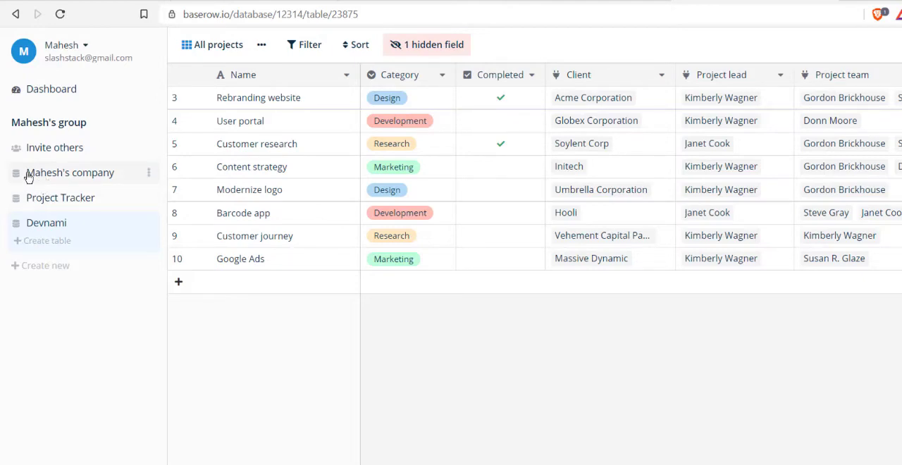
click(71, 172)
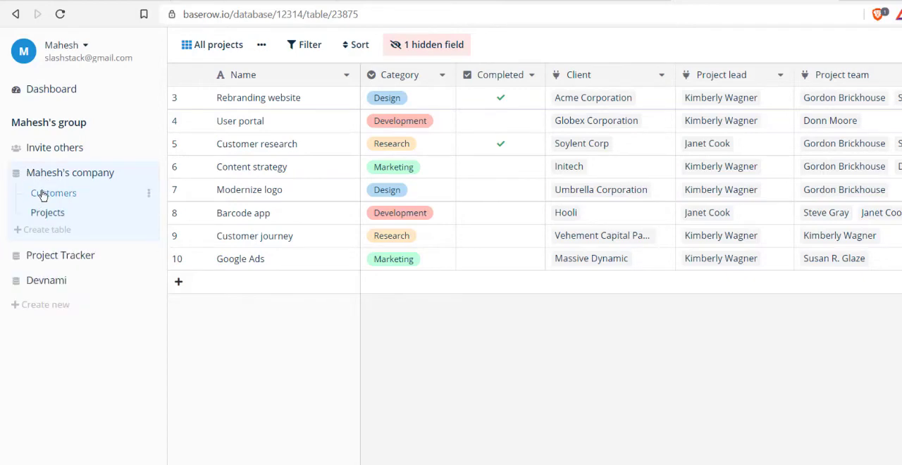
mouse_move(48, 211)
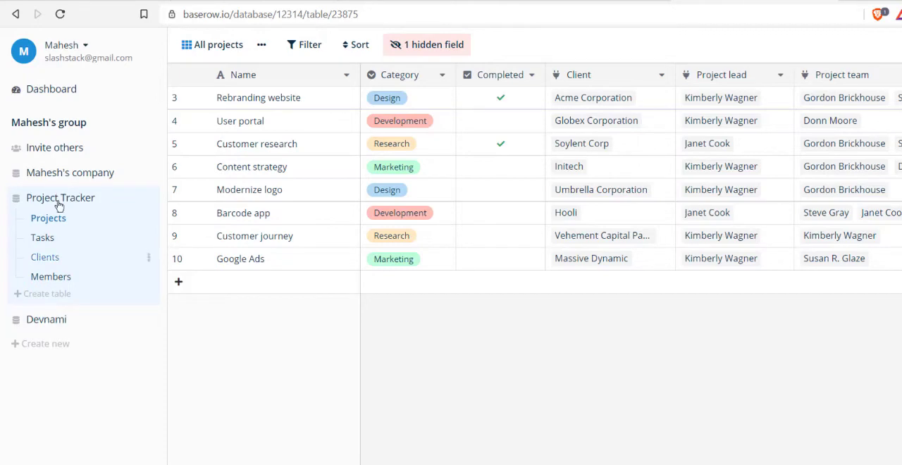
mouse_move(78, 316)
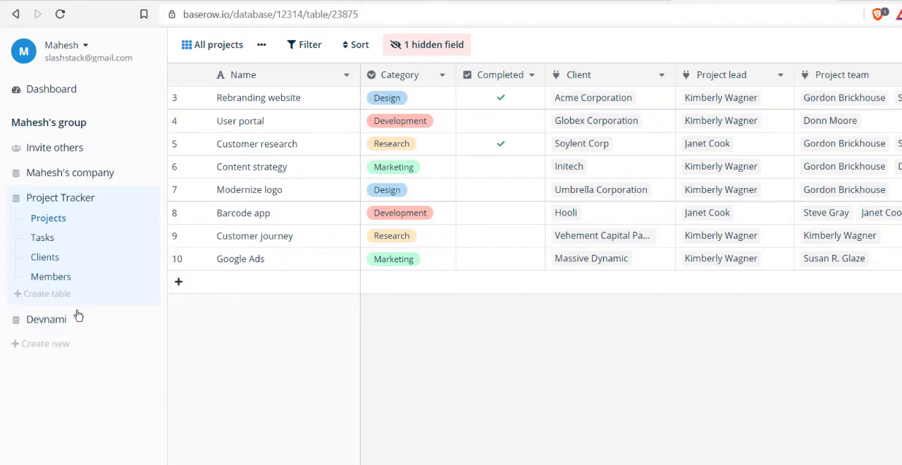
mouse_move(50, 276)
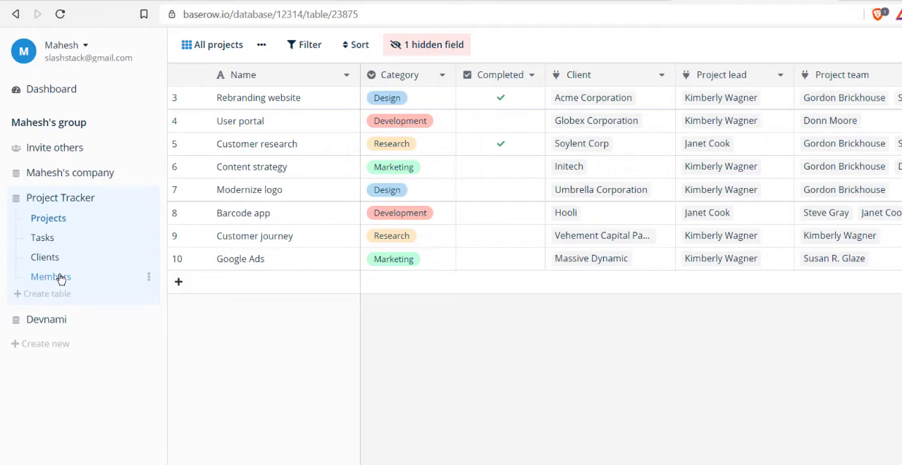
mouse_move(74, 197)
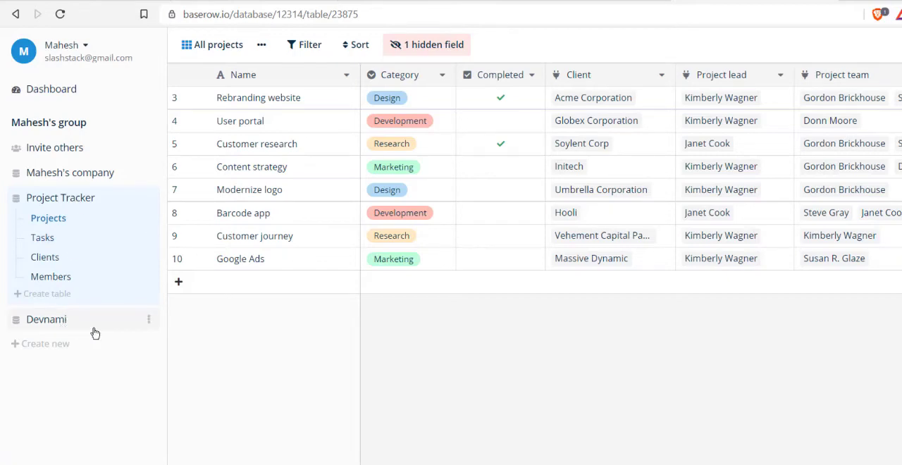
mouse_move(57, 329)
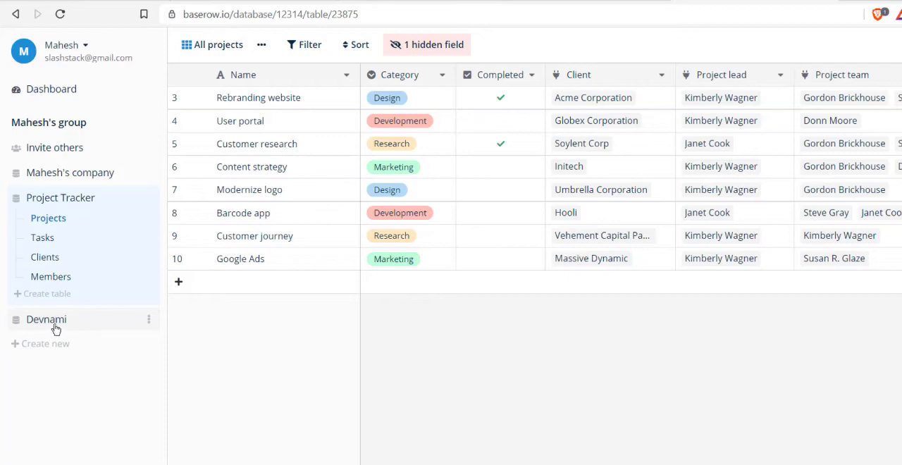
mouse_move(63, 324)
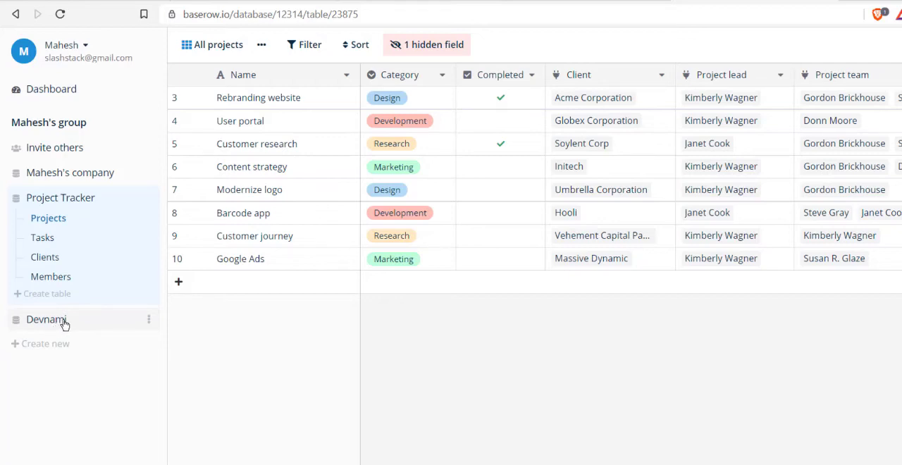
mouse_move(51, 337)
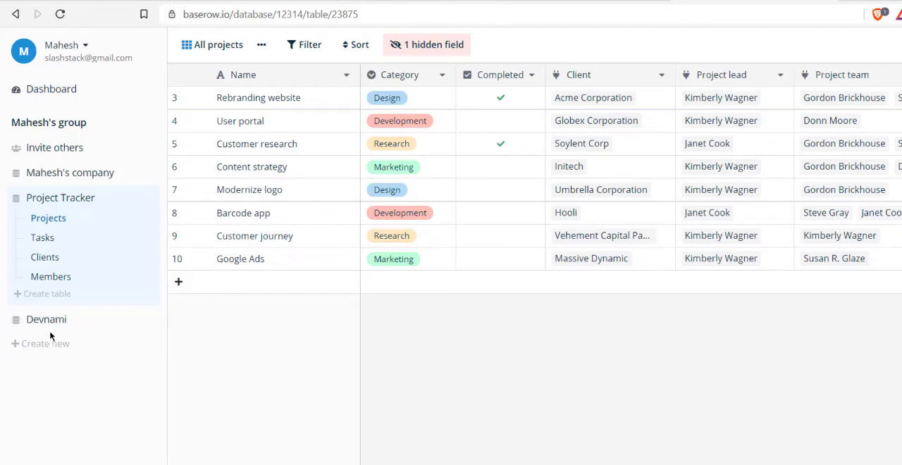
Add a blank table named Users to Mahesh's company.
click(69, 172)
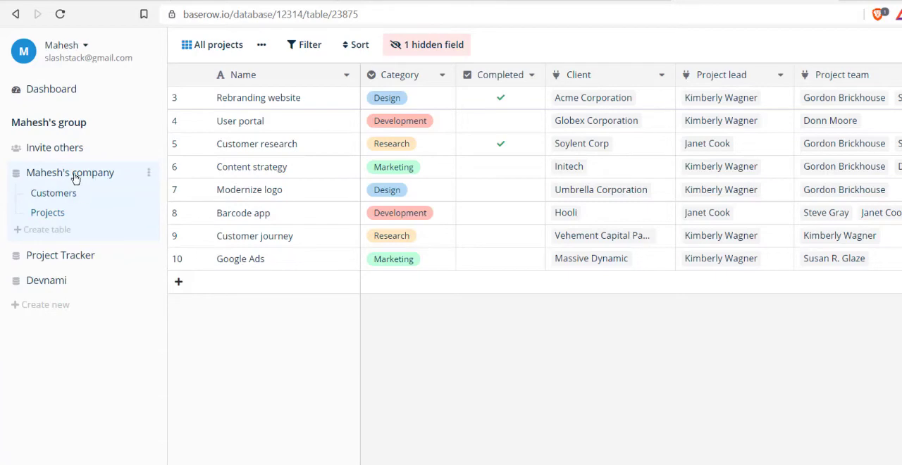
click(46, 228)
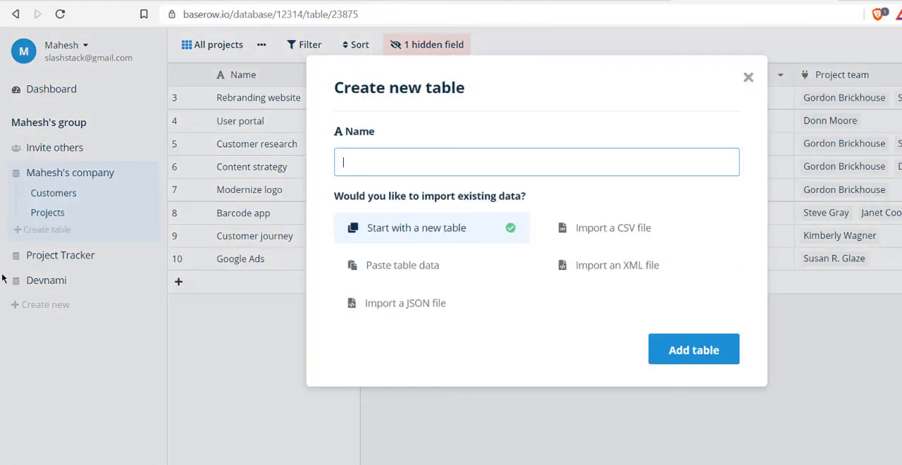
mouse_move(359, 169)
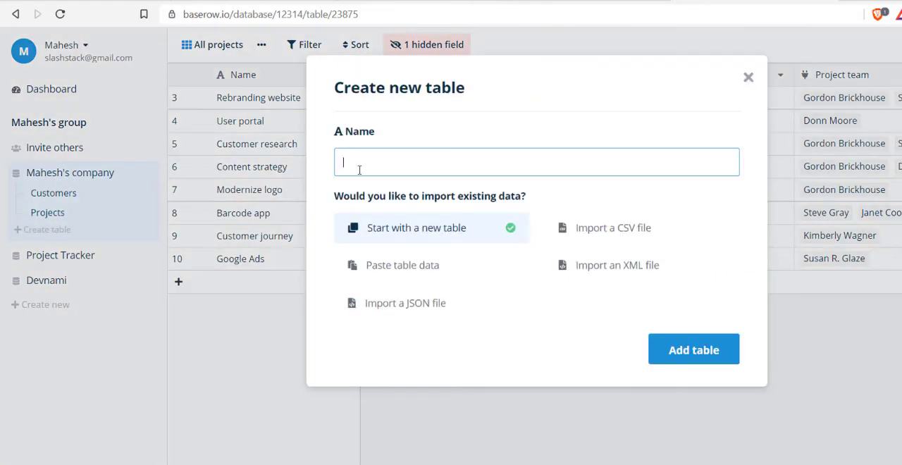
text(u)
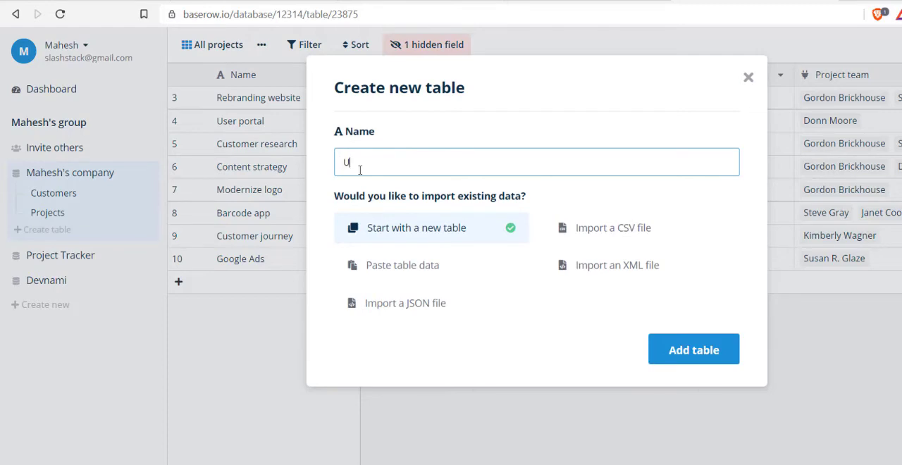
text(sers)
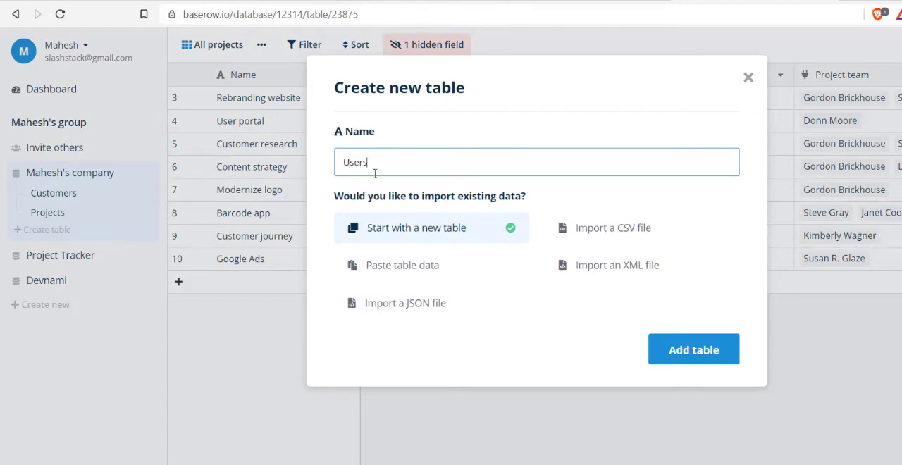
mouse_move(374, 234)
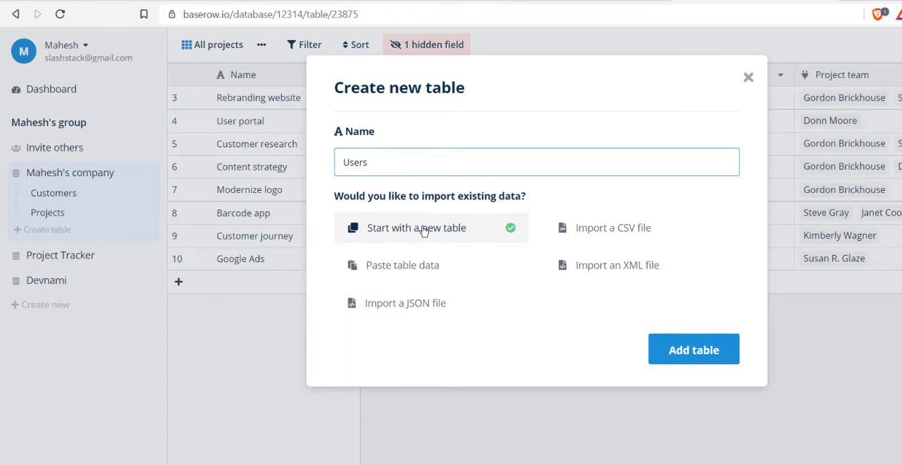
mouse_move(601, 231)
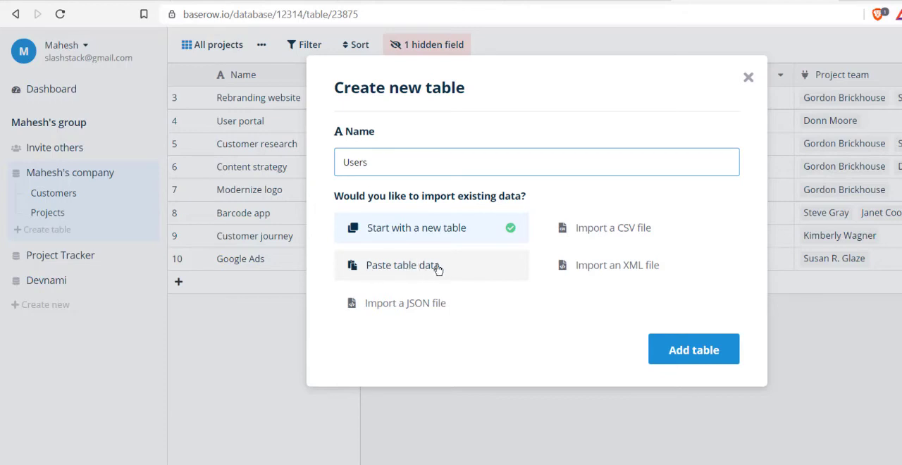
mouse_move(406, 271)
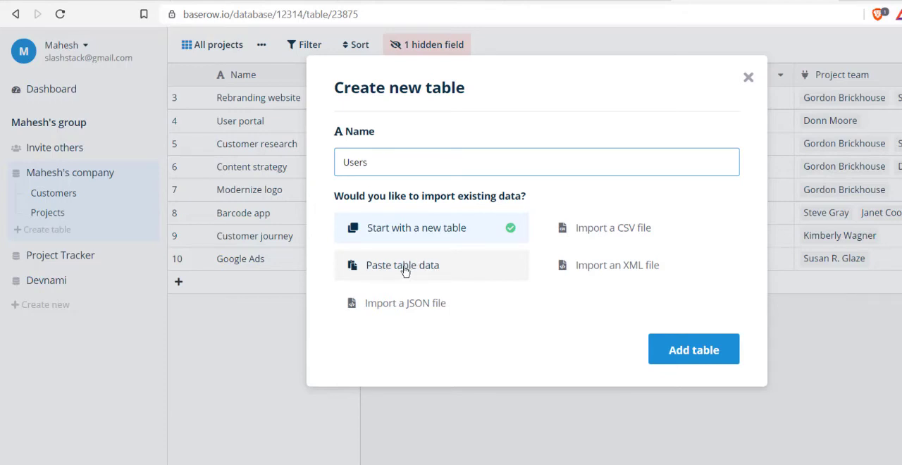
mouse_move(600, 271)
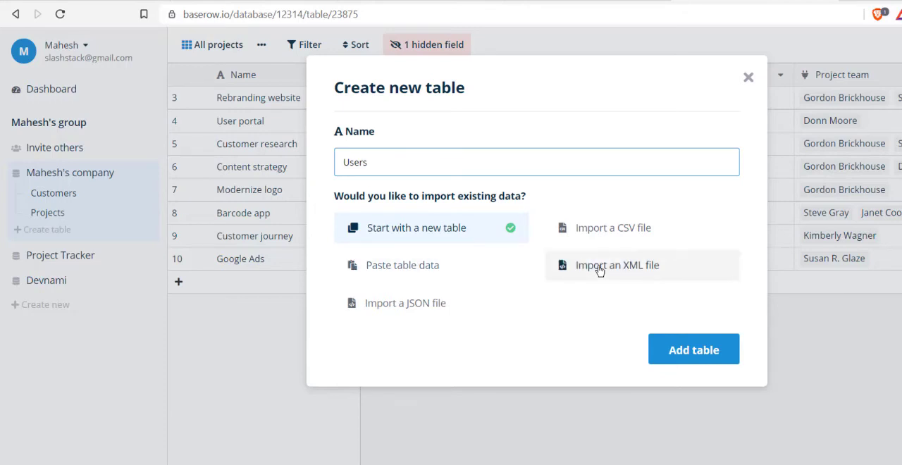
mouse_move(420, 310)
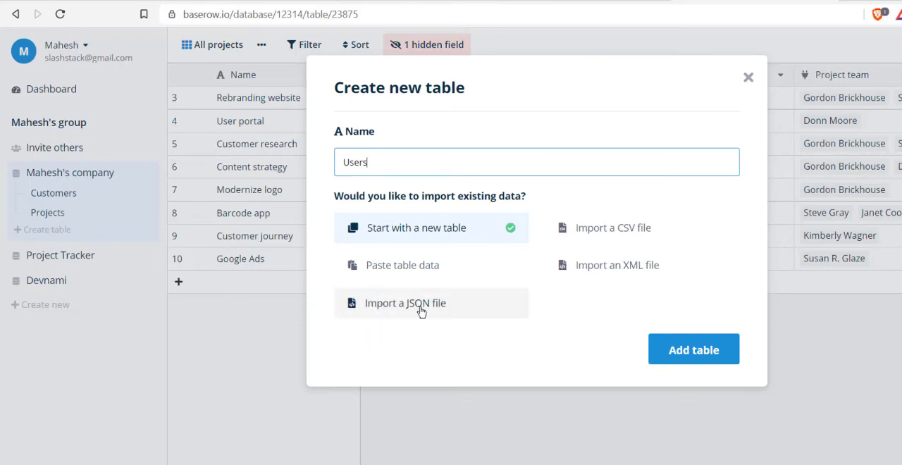
mouse_move(437, 233)
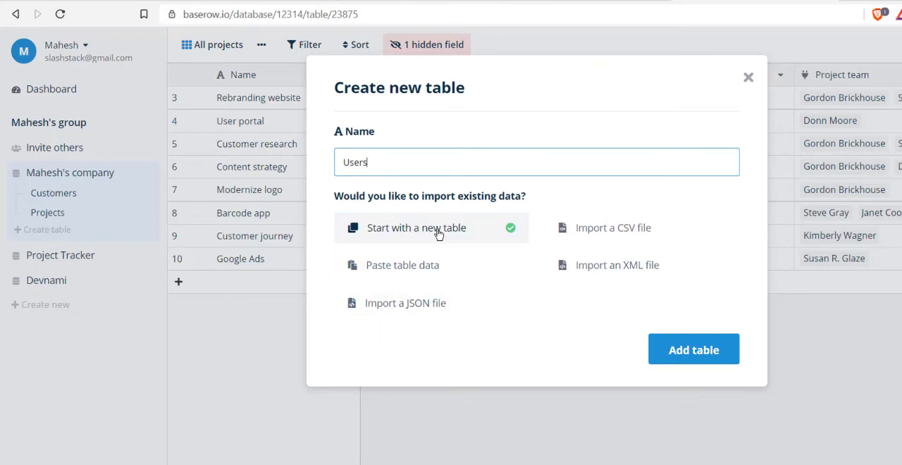
mouse_move(648, 330)
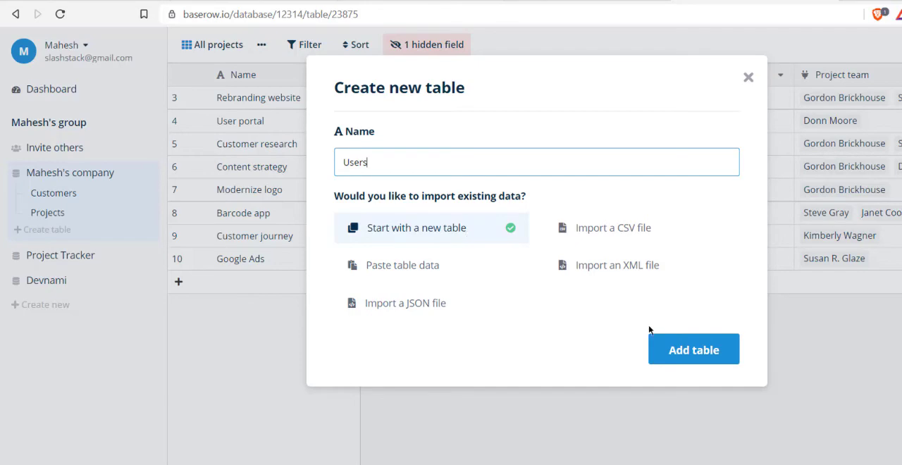
click(694, 350)
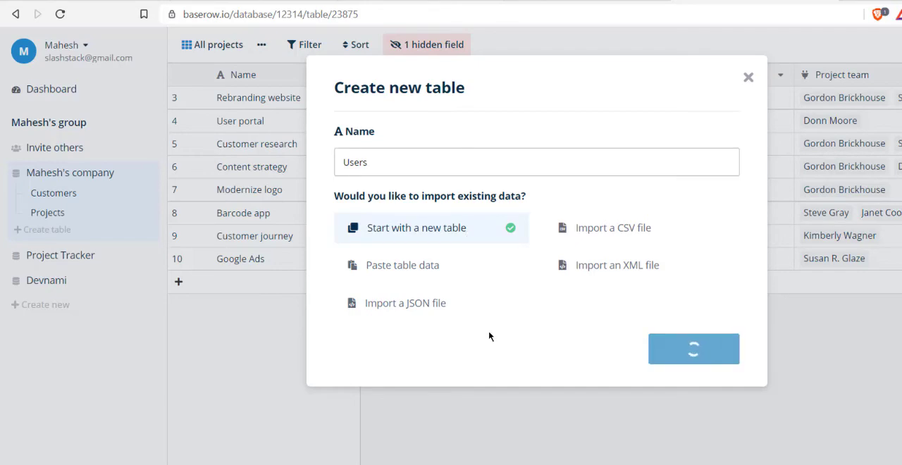
Create a new field named 'Phone' of type Phone Number in the Users table.
click(694, 349)
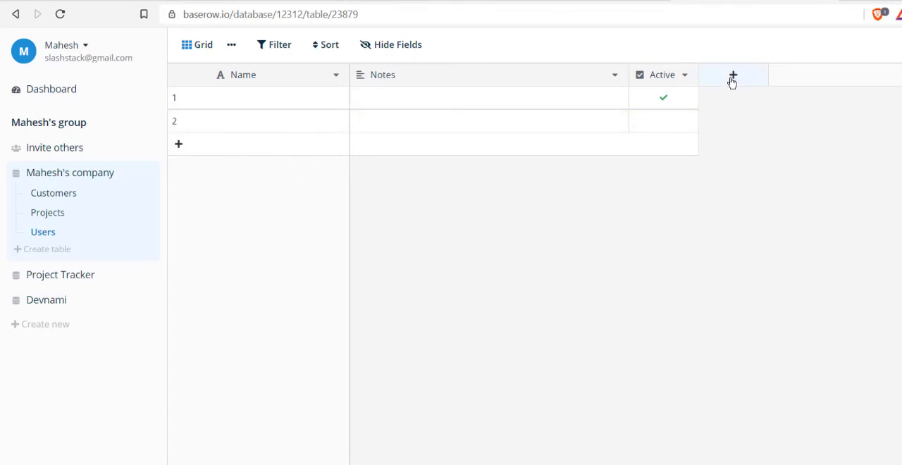
click(733, 74)
text(Phone)
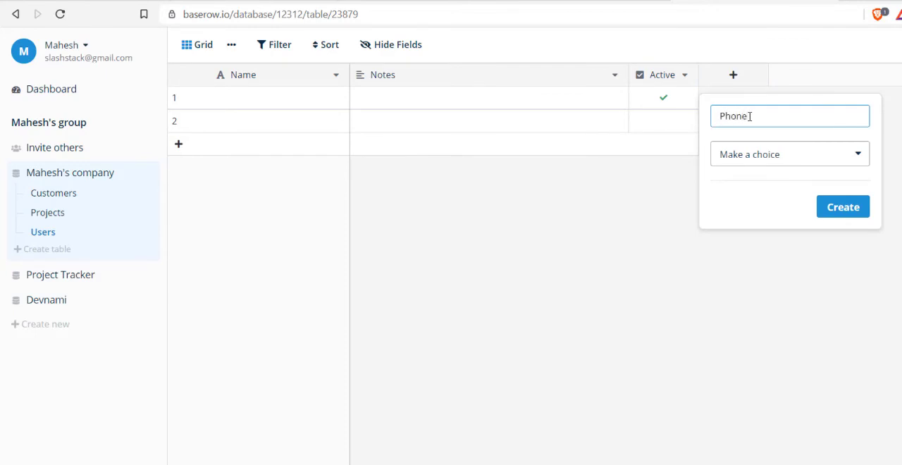
click(790, 154)
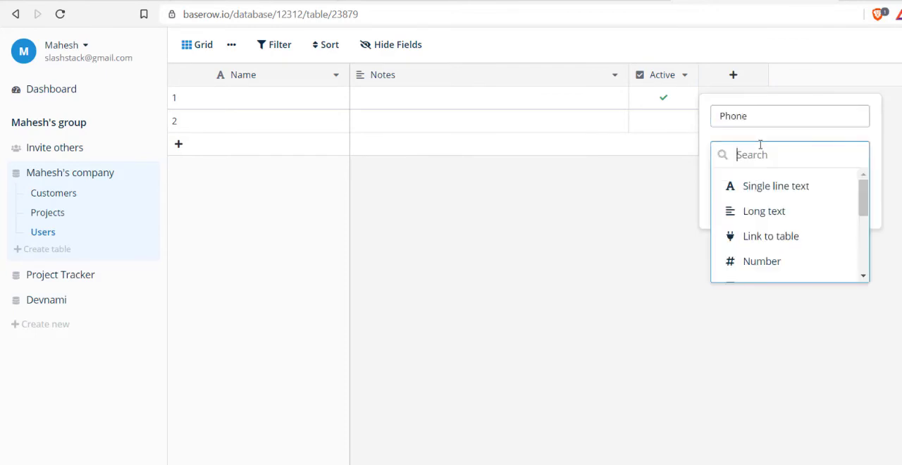
scroll(down, 3)
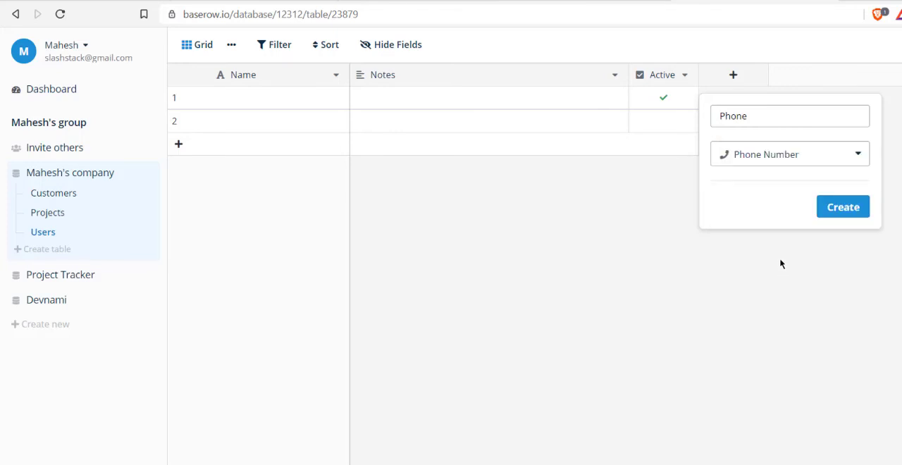
click(843, 206)
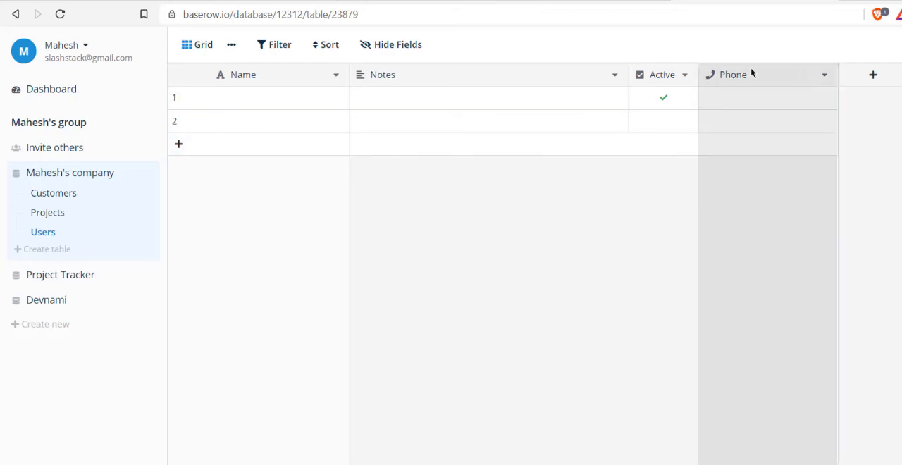
Move the Phone column right after Name, narrow the Name column, and select Phone cells.
drag(734, 74, 409, 73)
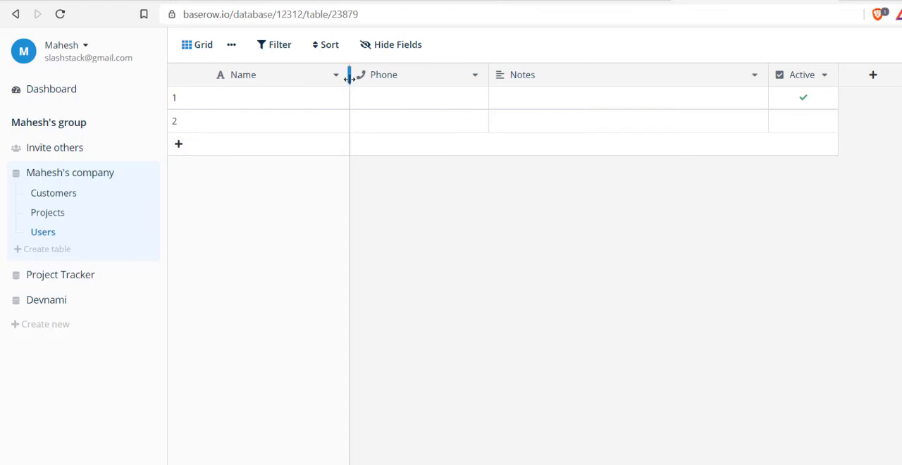
drag(349, 75, 296, 75)
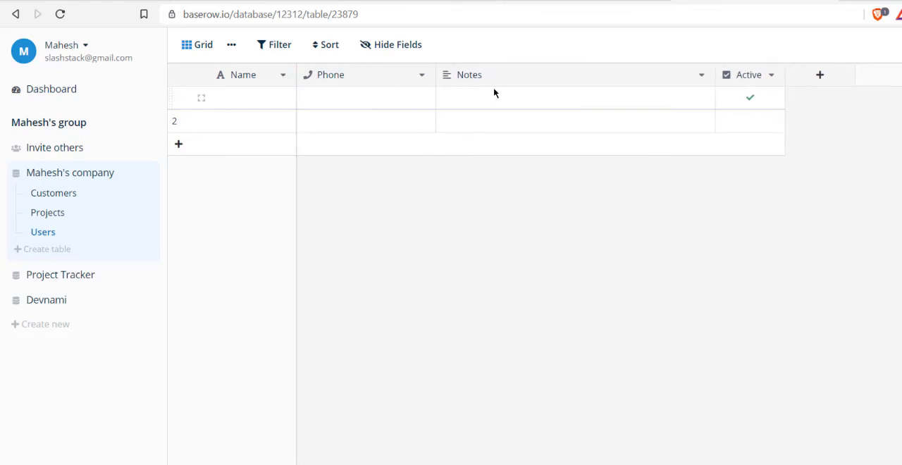
mouse_move(195, 112)
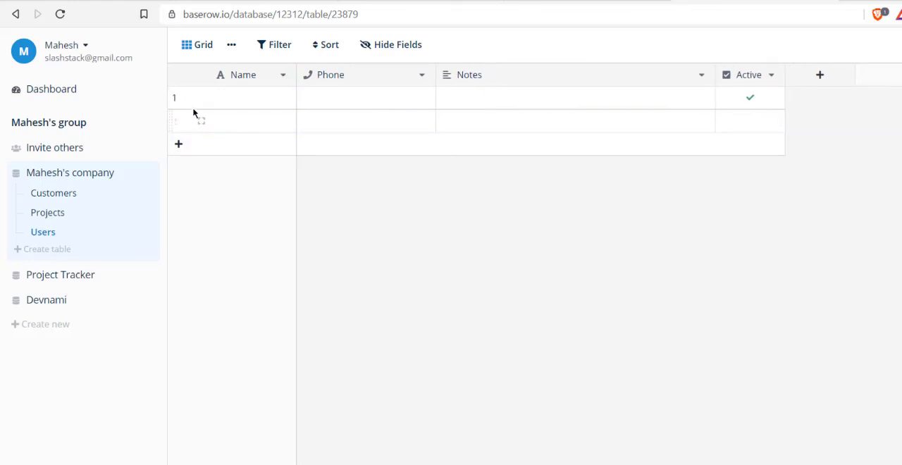
click(366, 97)
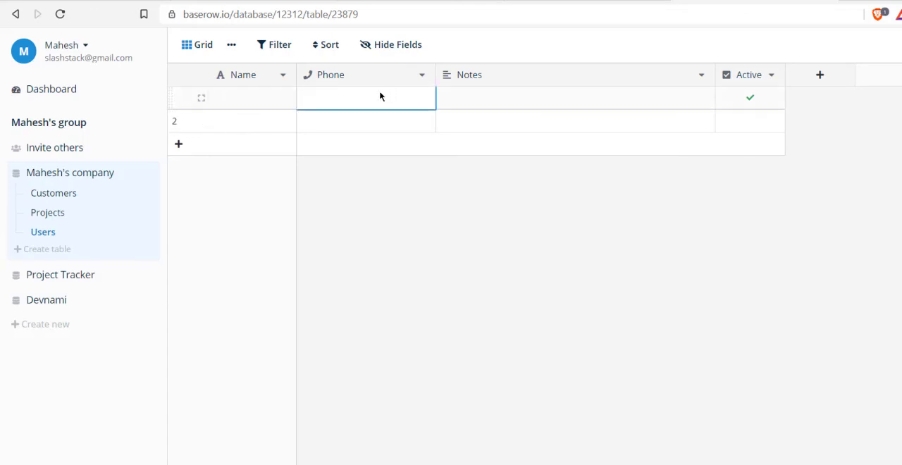
click(365, 121)
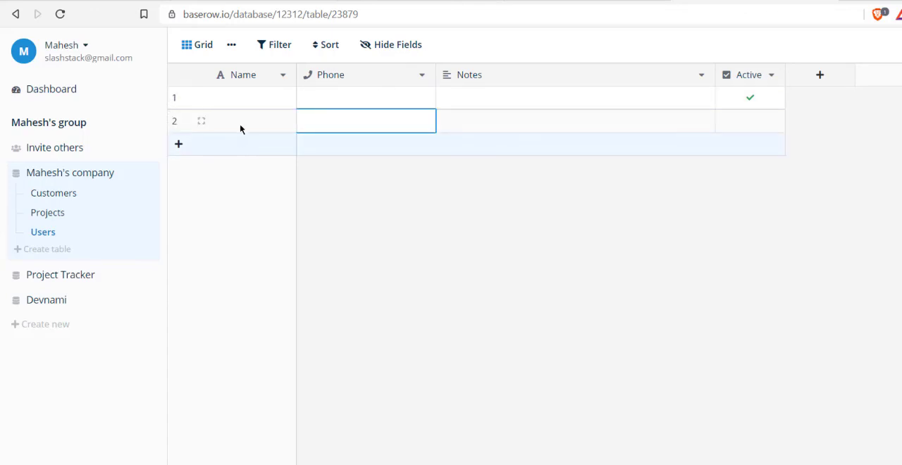
mouse_move(356, 445)
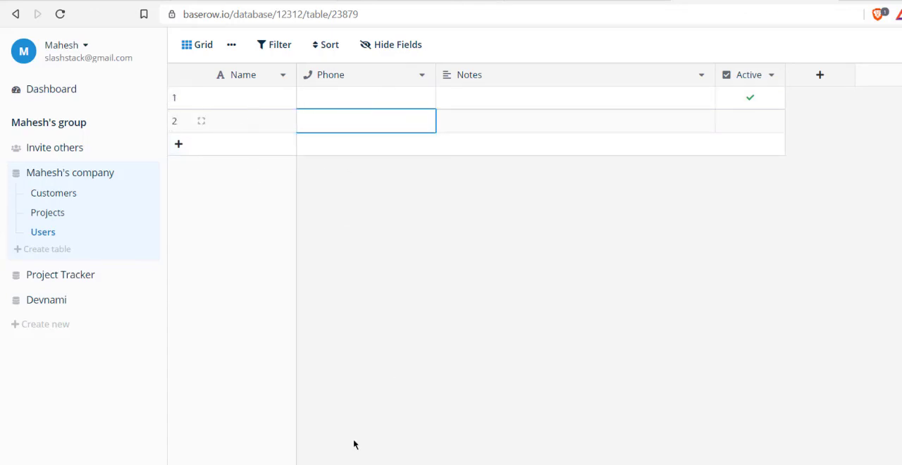
mouse_move(531, 357)
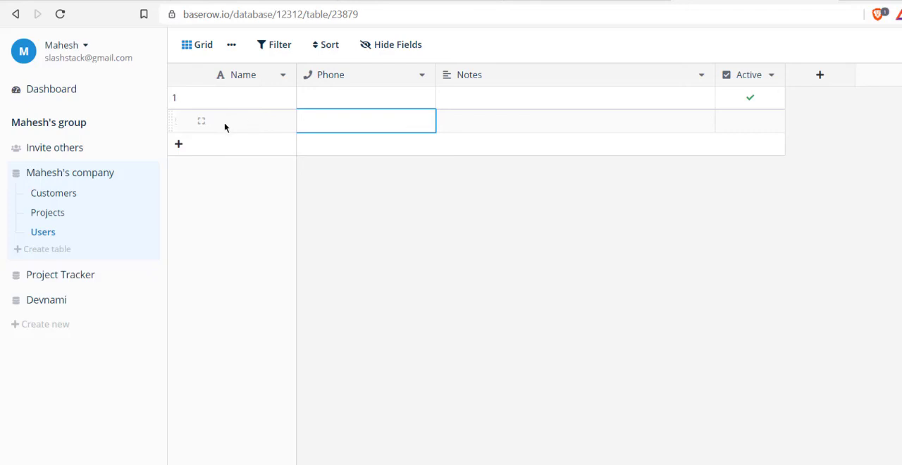
mouse_move(178, 121)
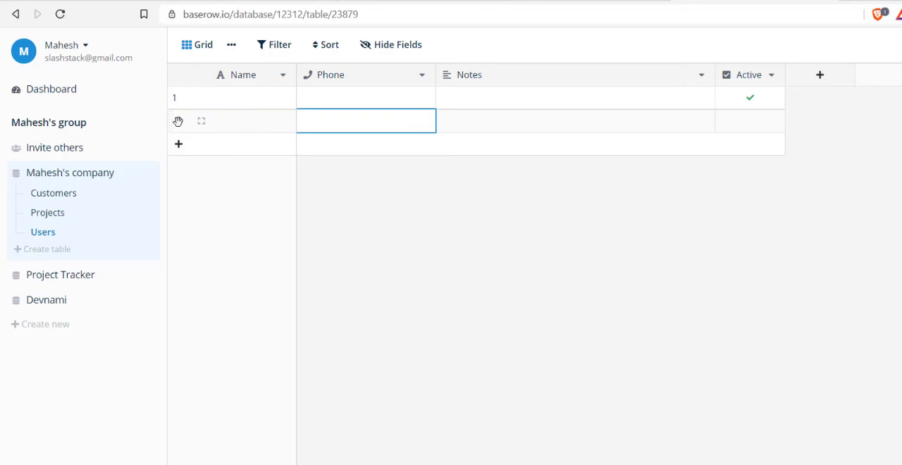